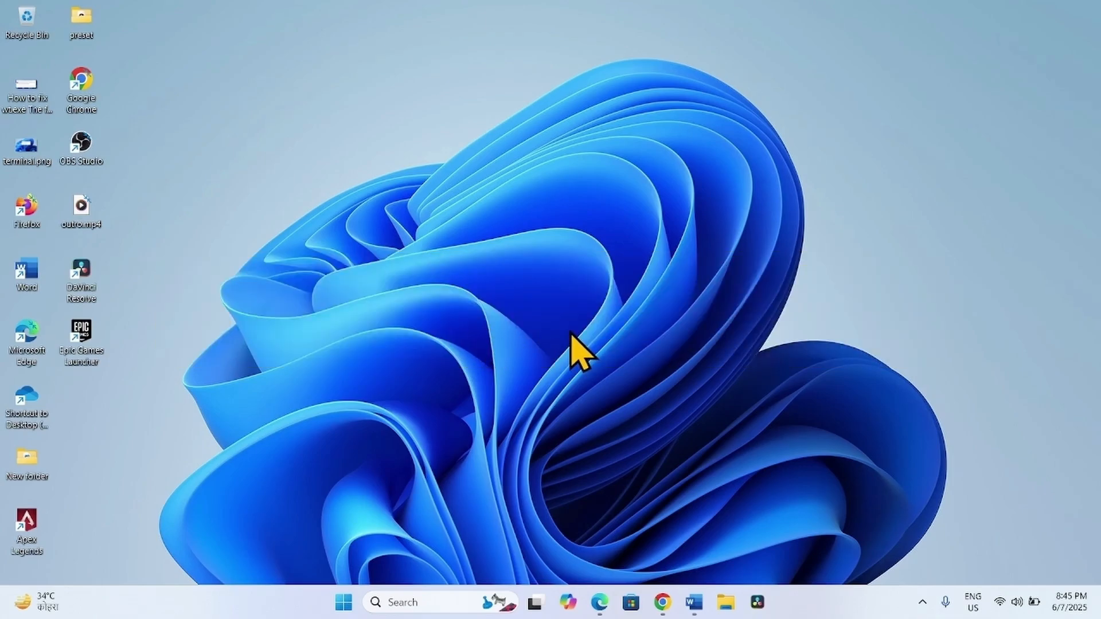
# Step: Open the Start button's quick link menu to reach Installed apps in Settings
pyautogui.rightClick(343, 602)
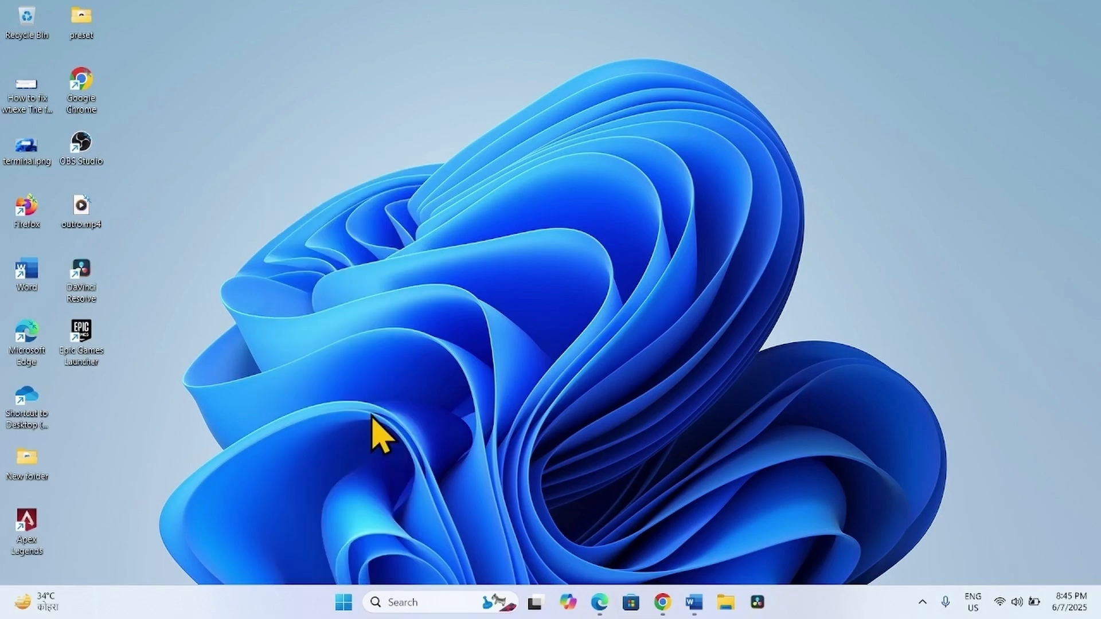
pyautogui.moveTo(361, 547)
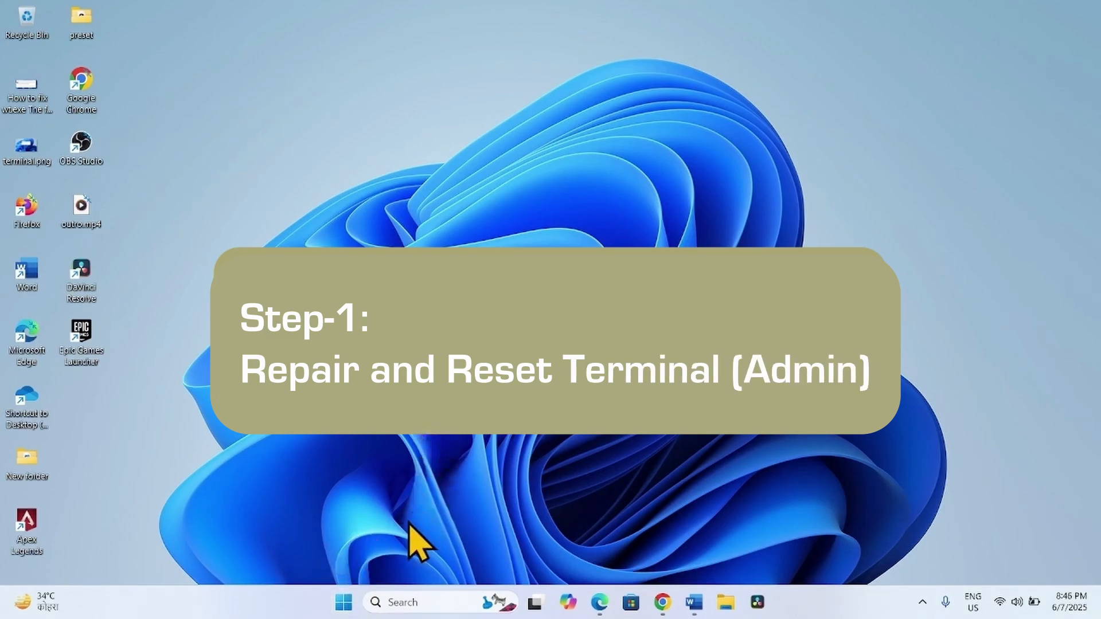
pyautogui.moveTo(711, 453)
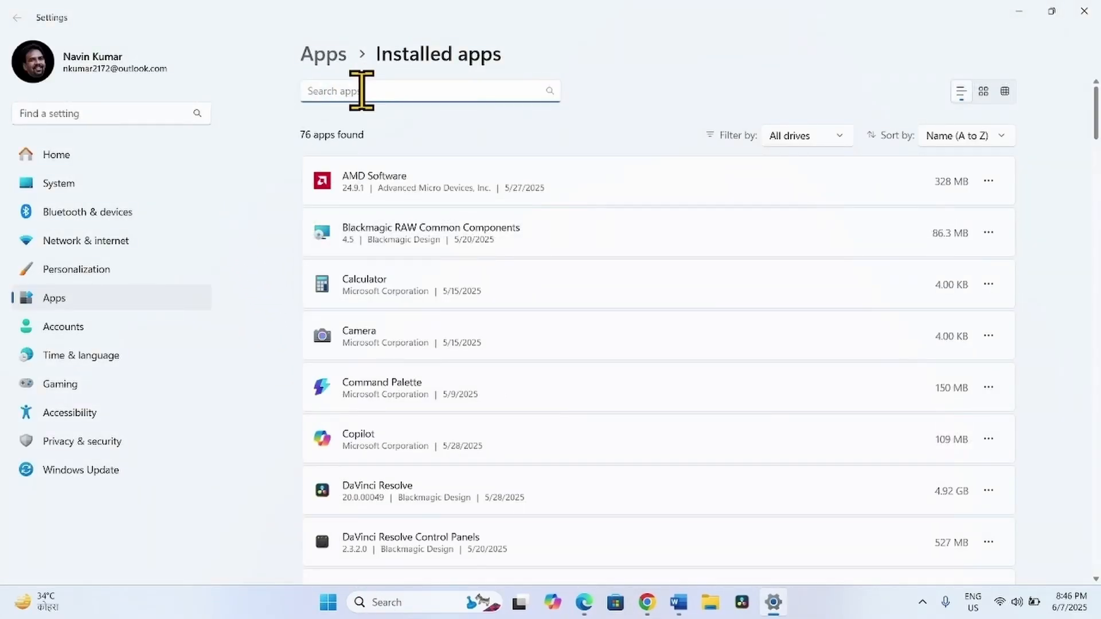
# Step: Search installed apps for 'terminal' and open the Terminal app's three-dot options menu
pyautogui.write('termi')
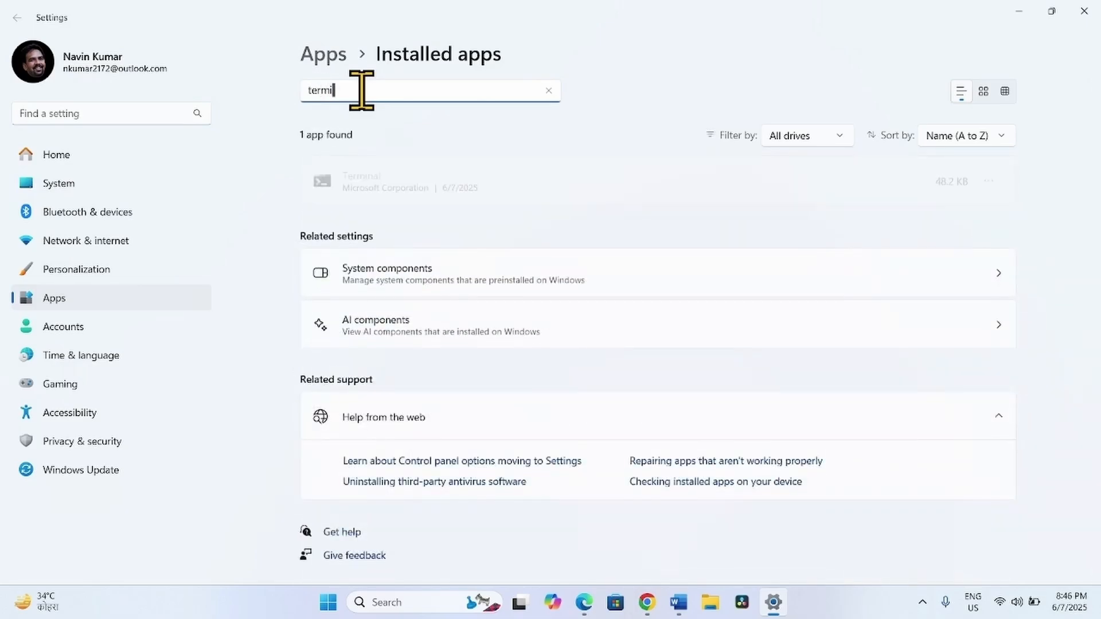
pyautogui.write('nal')
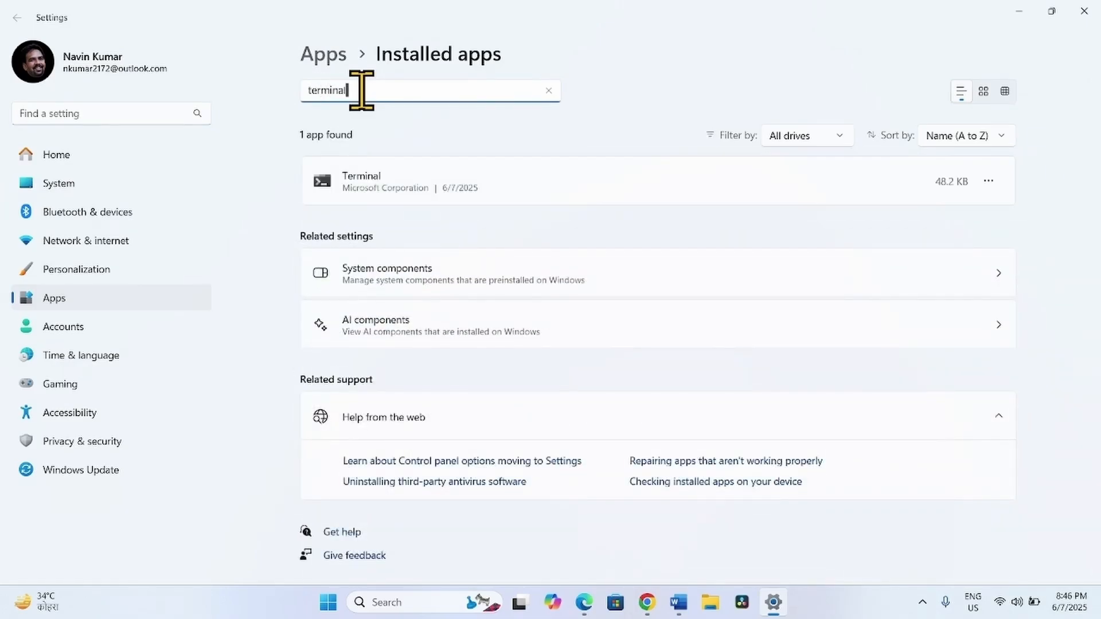
pyautogui.moveTo(365, 204)
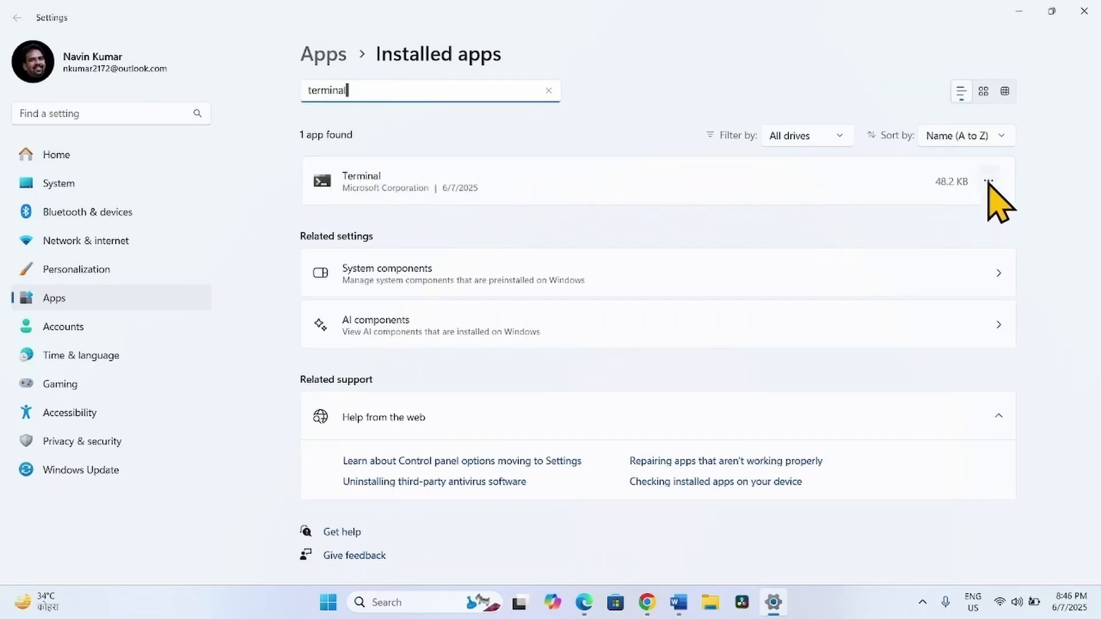
pyautogui.click(987, 181)
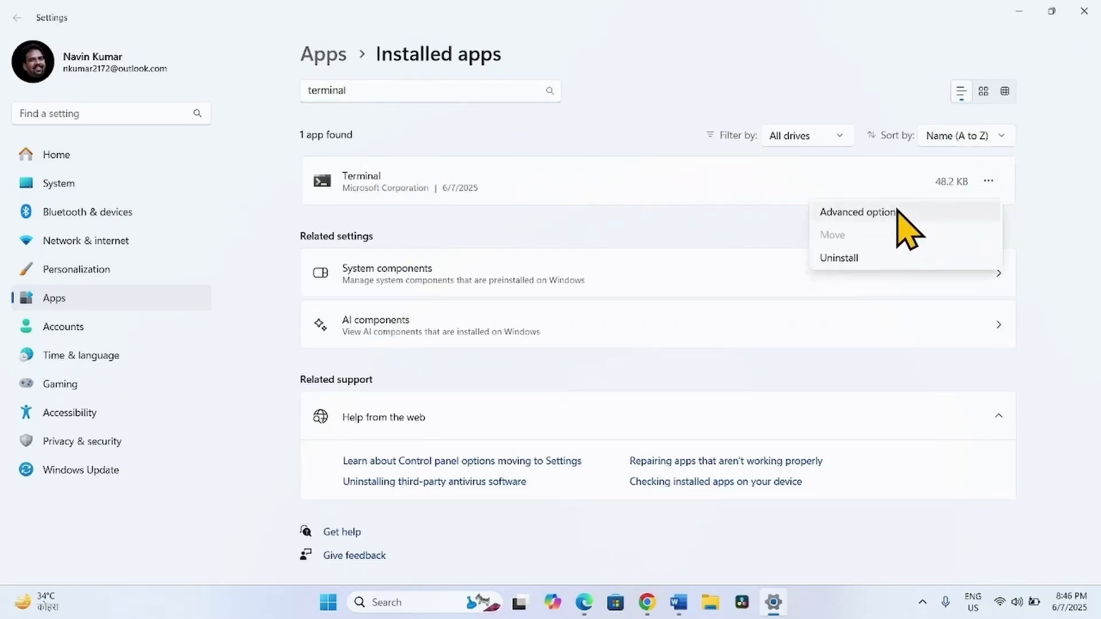
pyautogui.moveTo(926, 238)
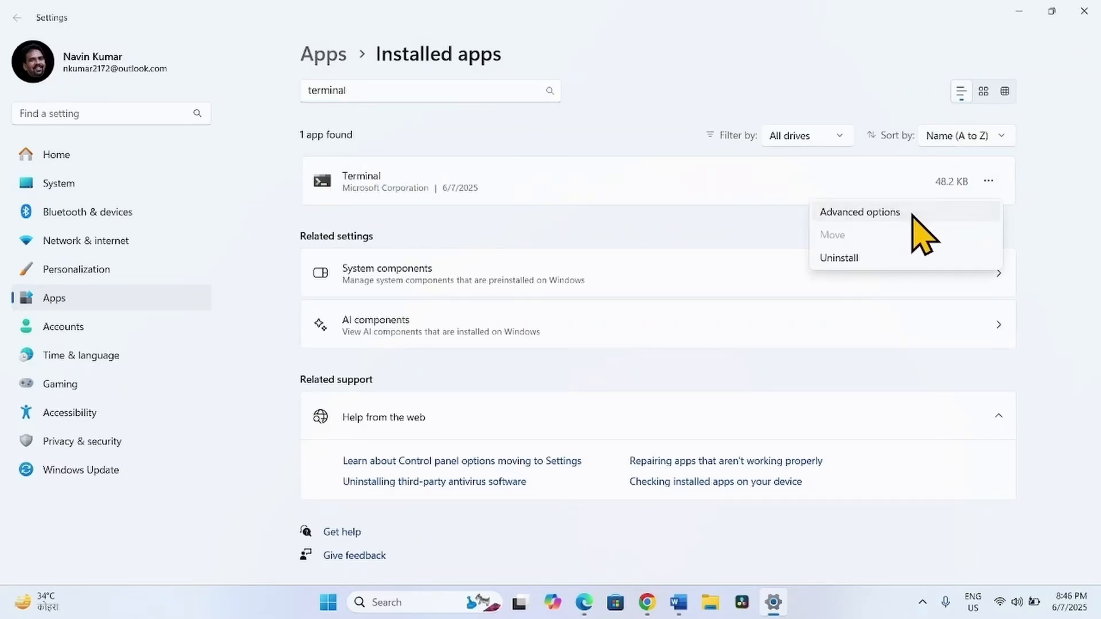
# Step: In Terminal's Advanced options, run Repair and then Reset until both show check marks
pyautogui.click(859, 212)
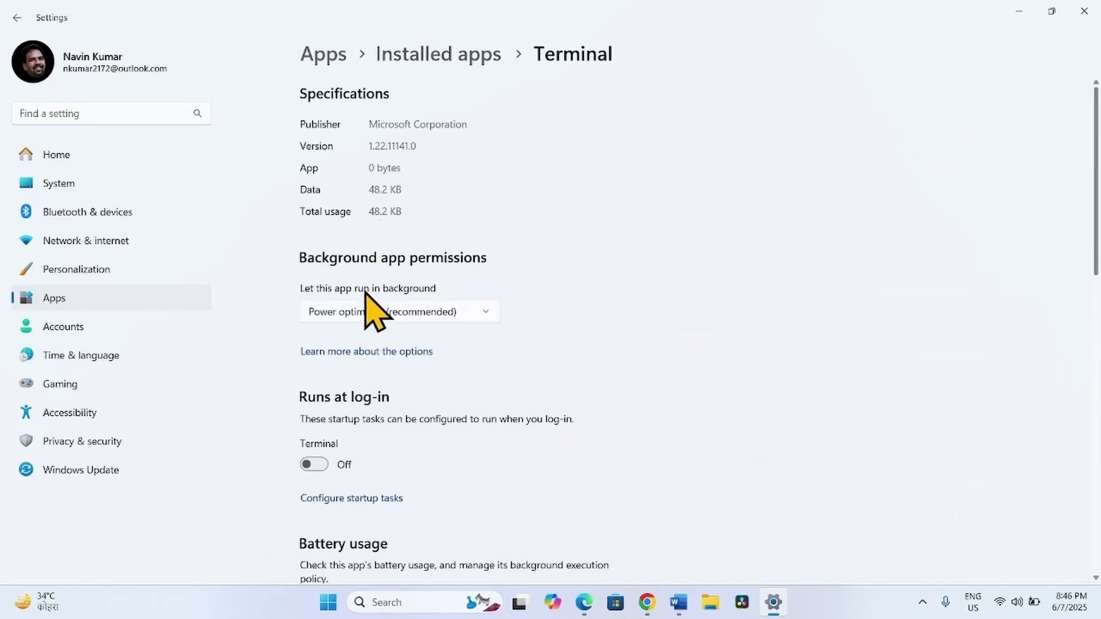
pyautogui.scroll(-3)
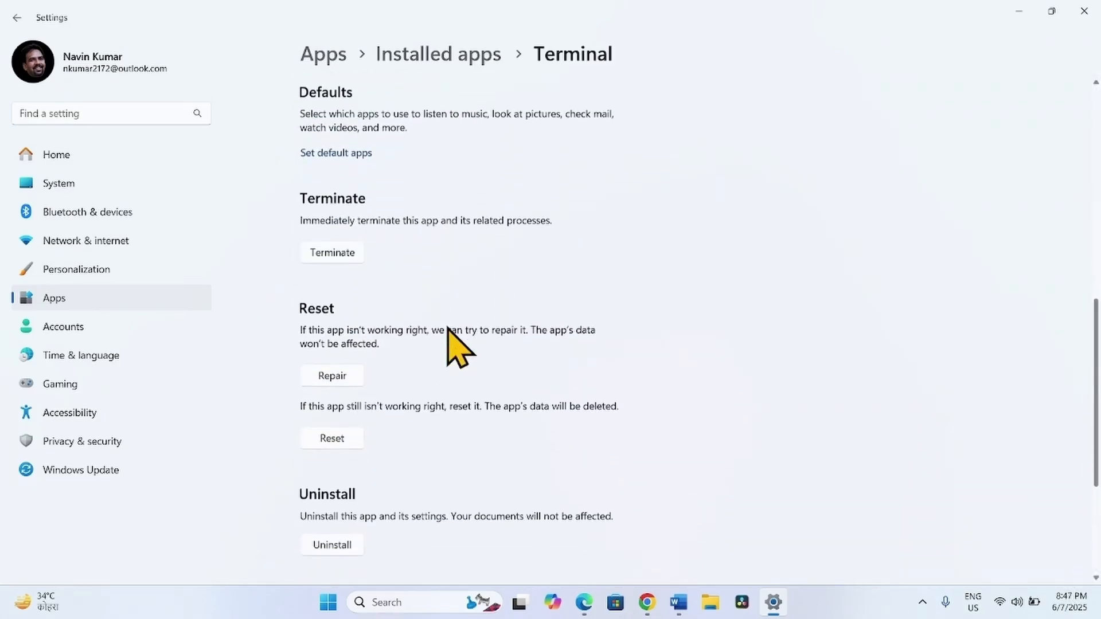
pyautogui.moveTo(344, 330)
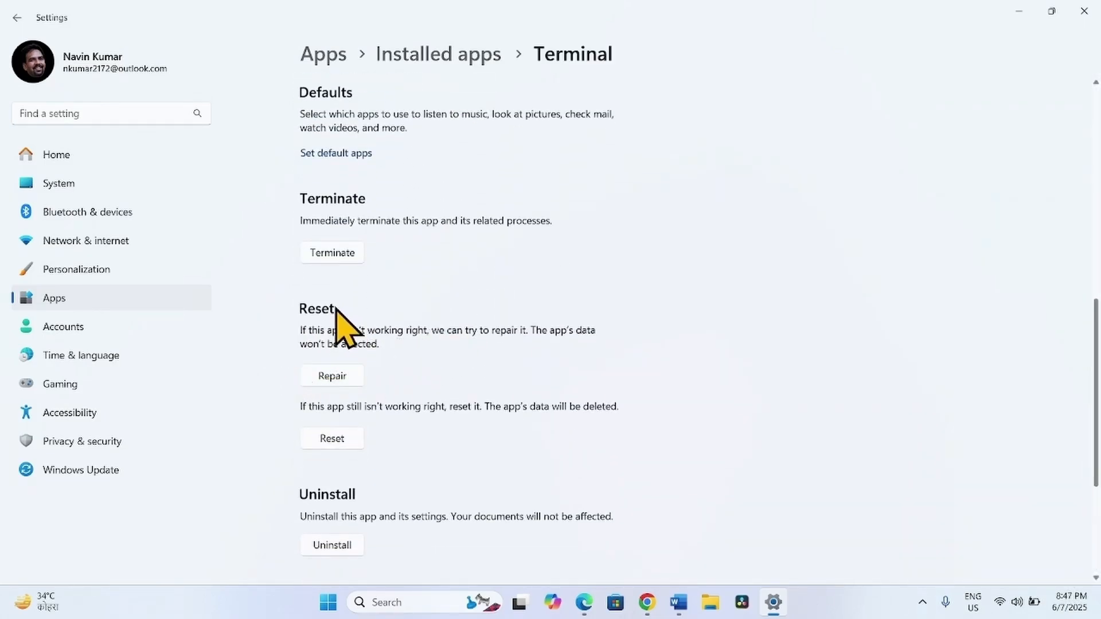
pyautogui.moveTo(344, 407)
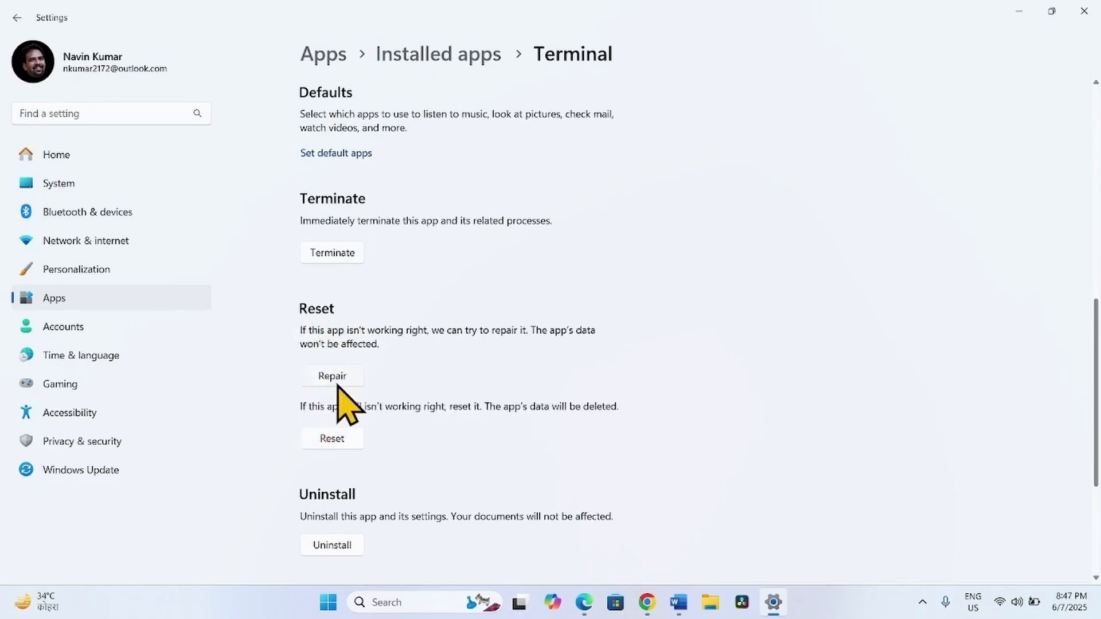
pyautogui.click(331, 376)
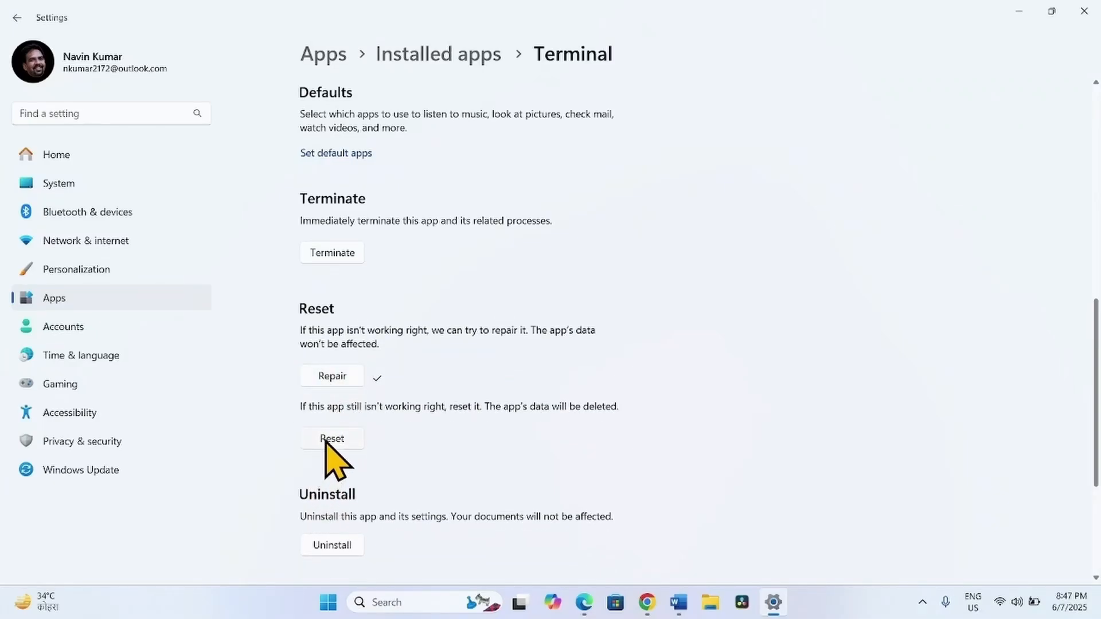
pyautogui.click(332, 438)
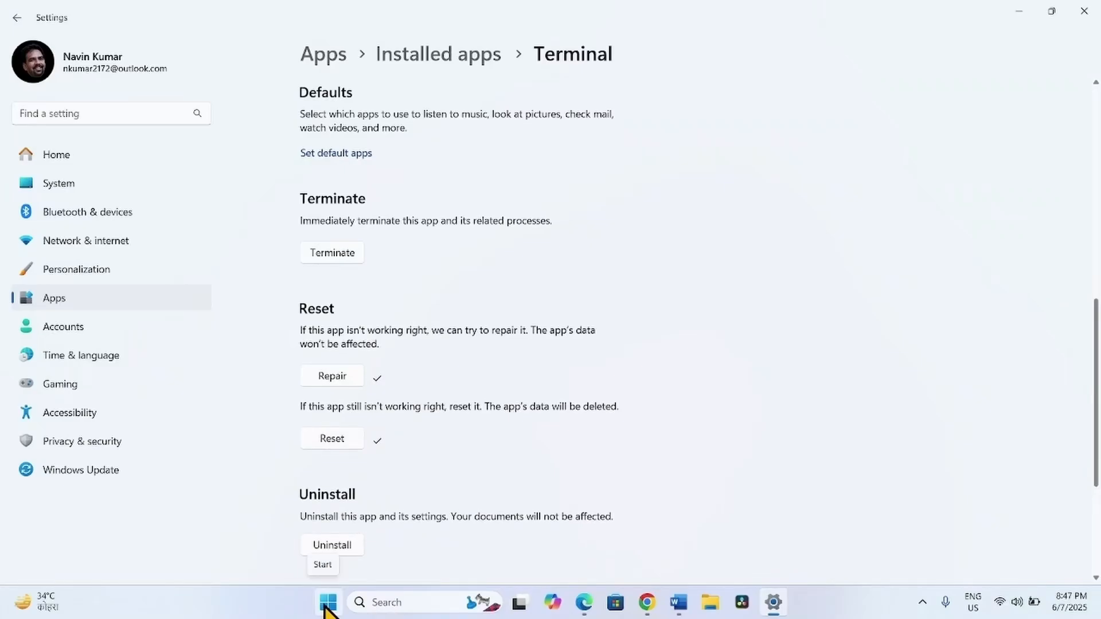
pyautogui.rightClick(326, 603)
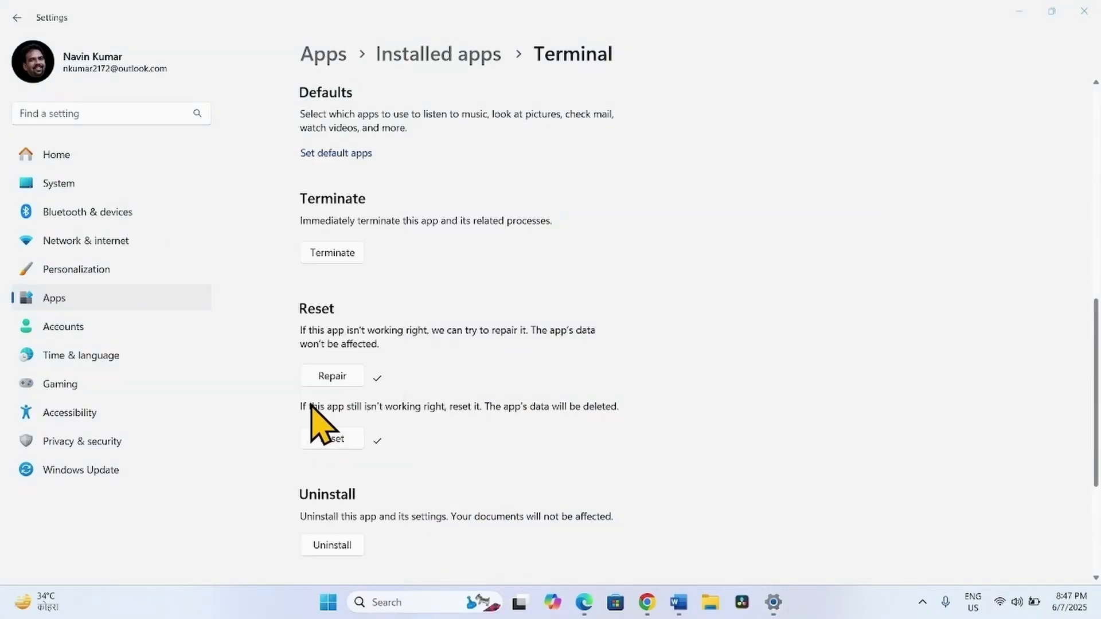
pyautogui.click(331, 438)
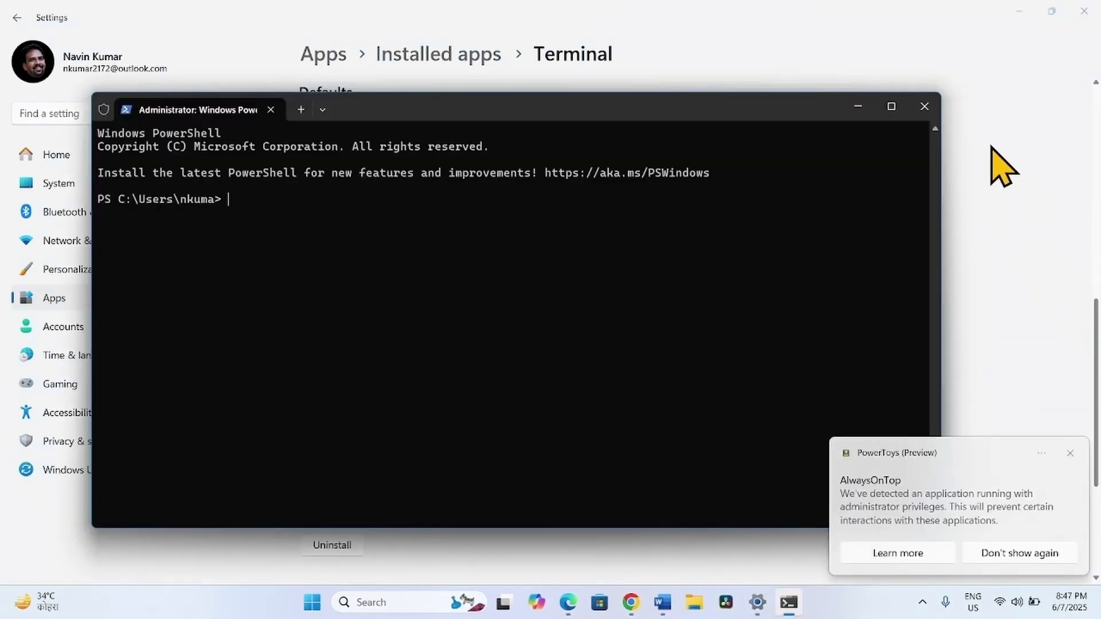
pyautogui.click(923, 106)
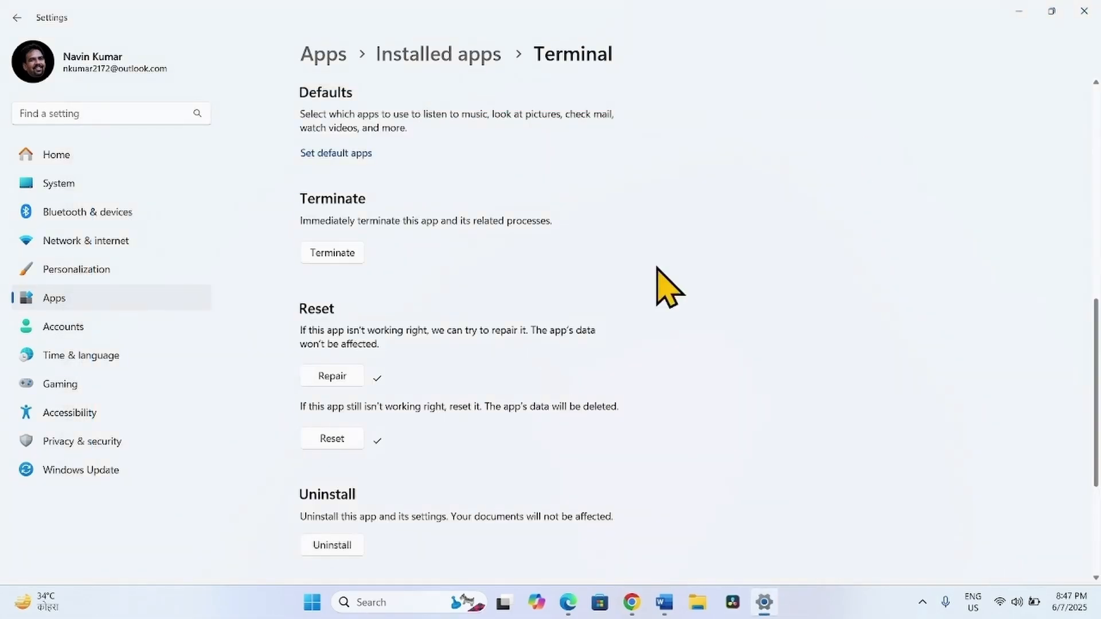
pyautogui.moveTo(435, 478)
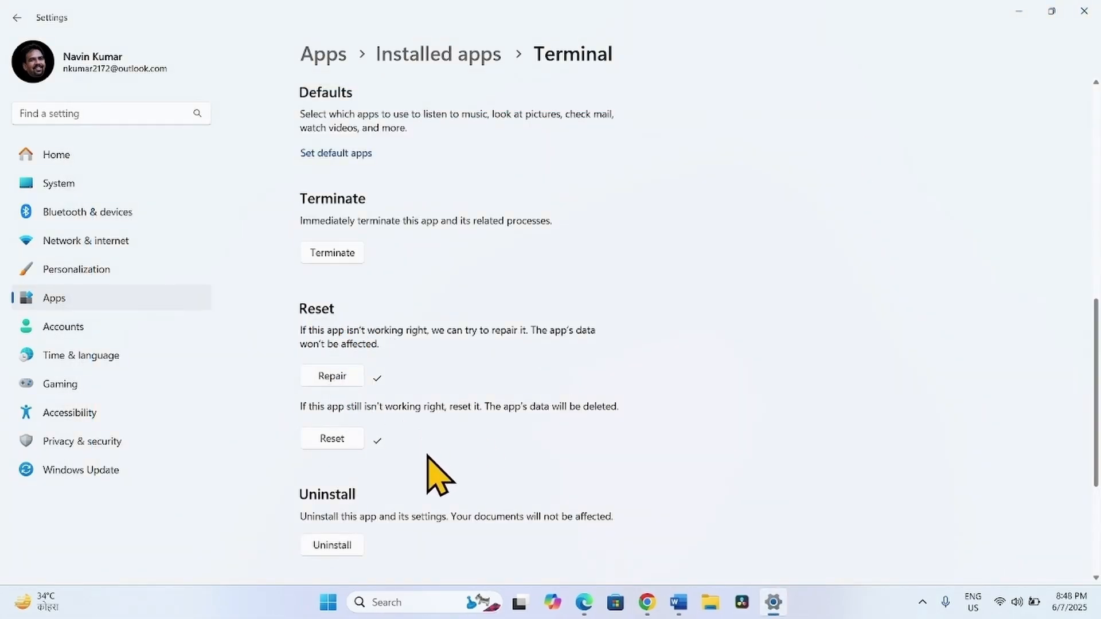
# Step: Uninstall Terminal from its Settings page and confirm the removal in the popup
pyautogui.scroll(-3)
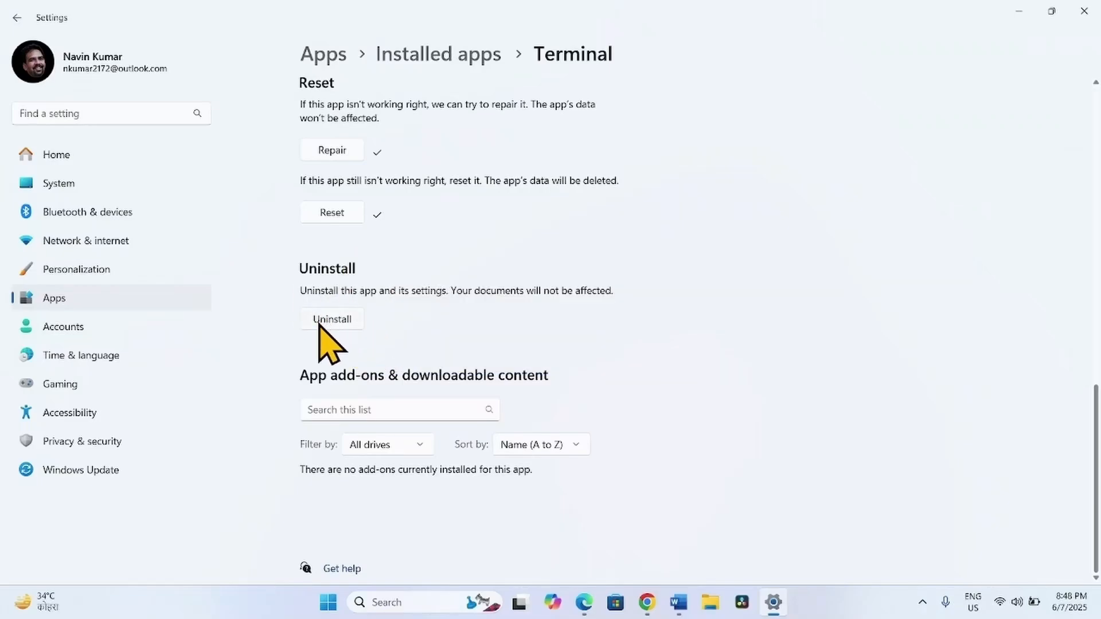
pyautogui.click(331, 319)
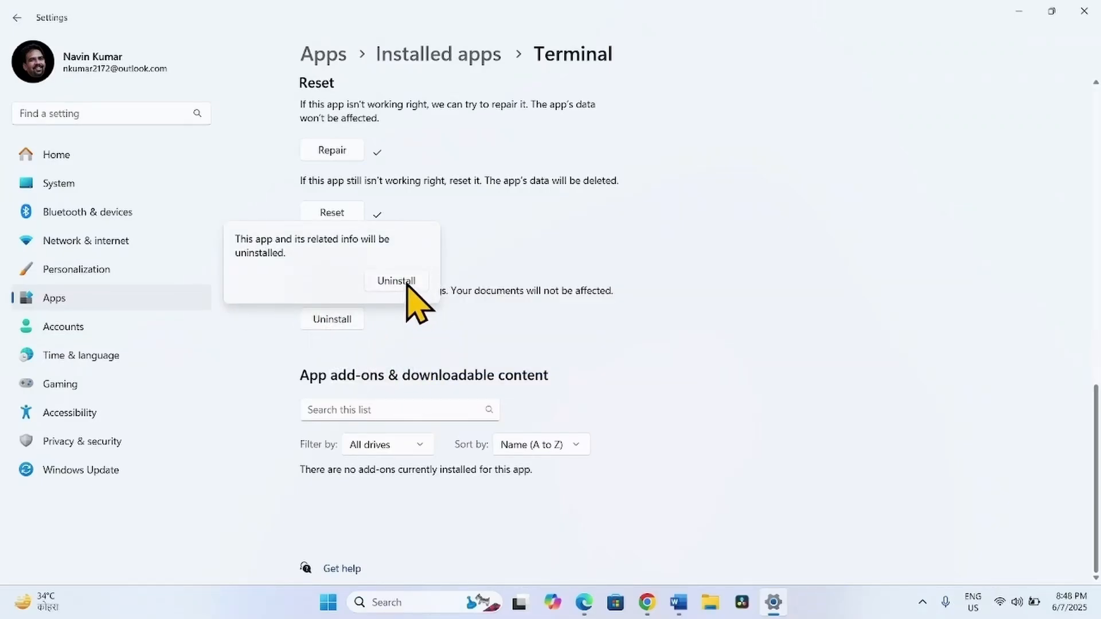
pyautogui.click(395, 281)
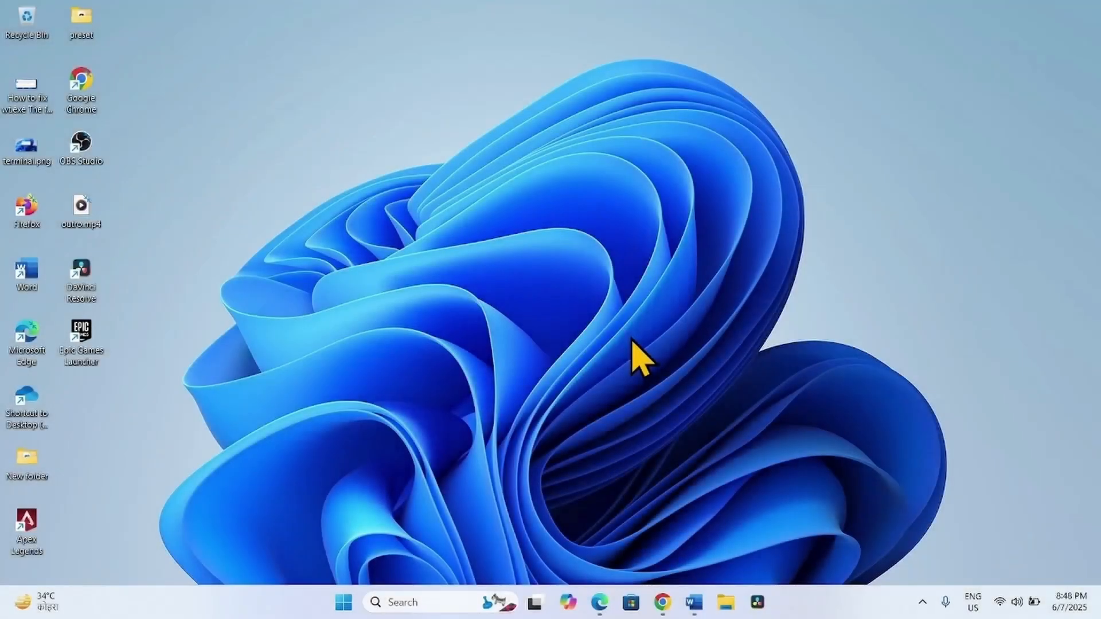
pyautogui.moveTo(625, 368)
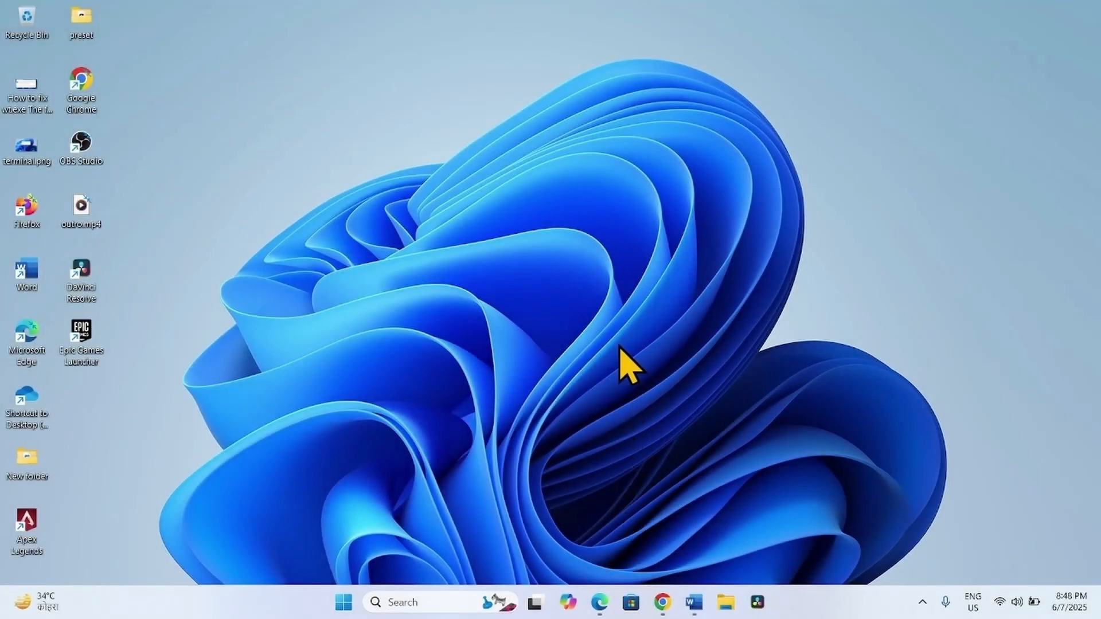
pyautogui.moveTo(675, 506)
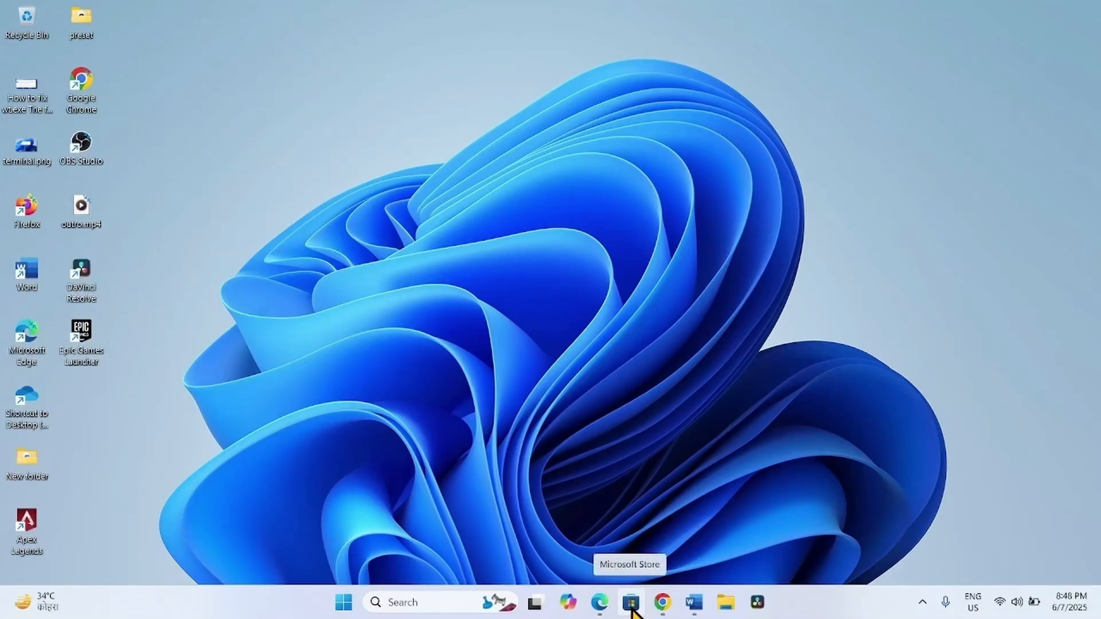
# Step: Search Microsoft Store for 'terminal', install Windows Terminal, and close the Store once downloading
pyautogui.click(630, 603)
pyautogui.write('t')
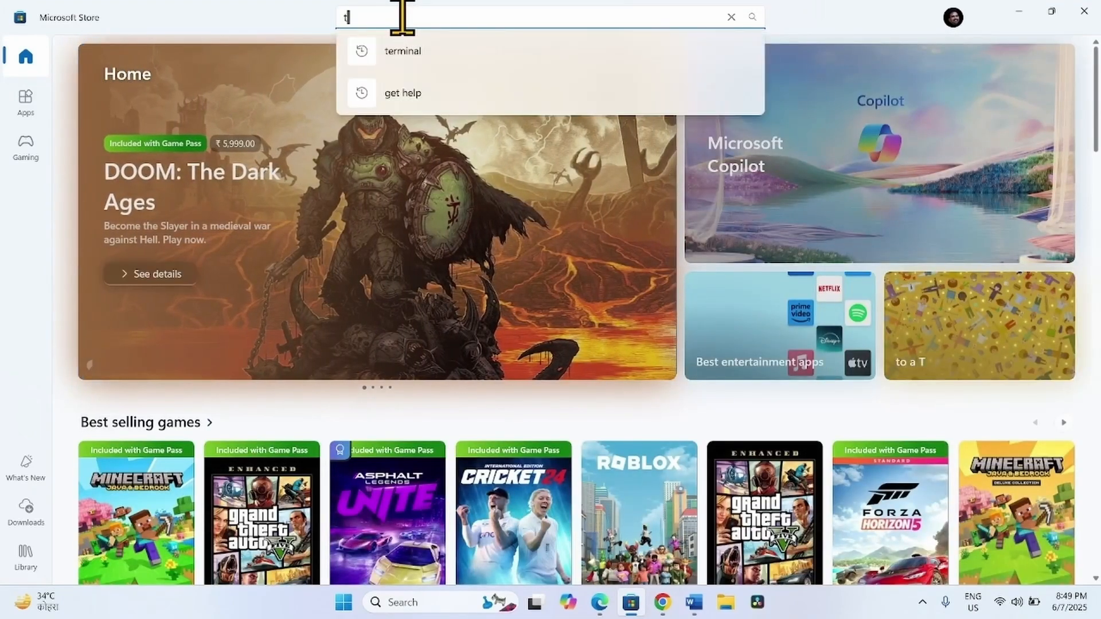
pyautogui.write('erminal')
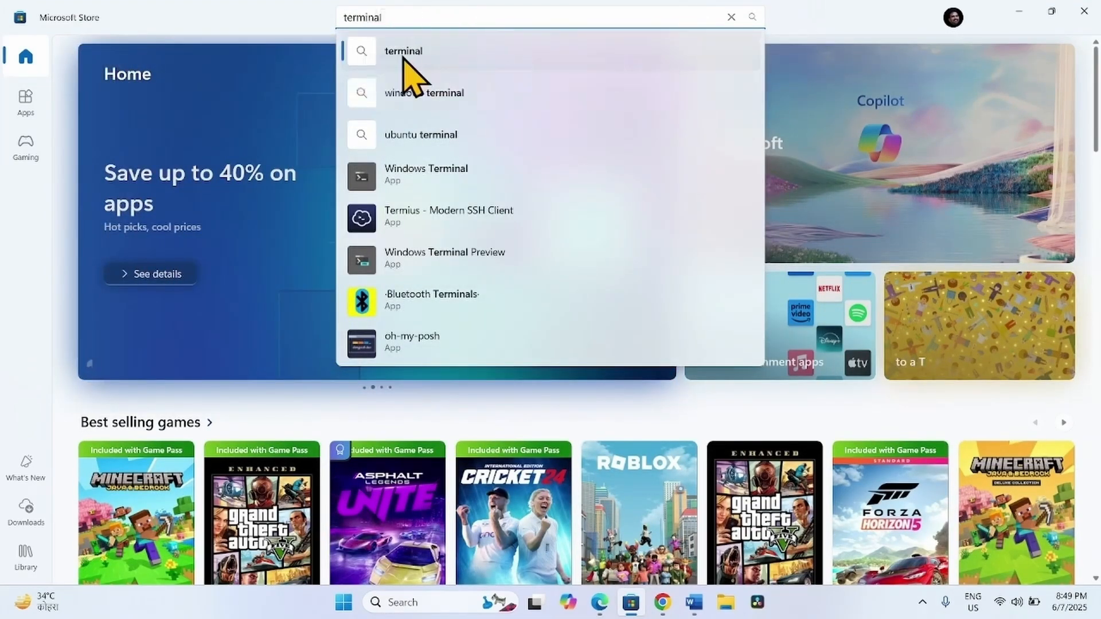
pyautogui.click(403, 51)
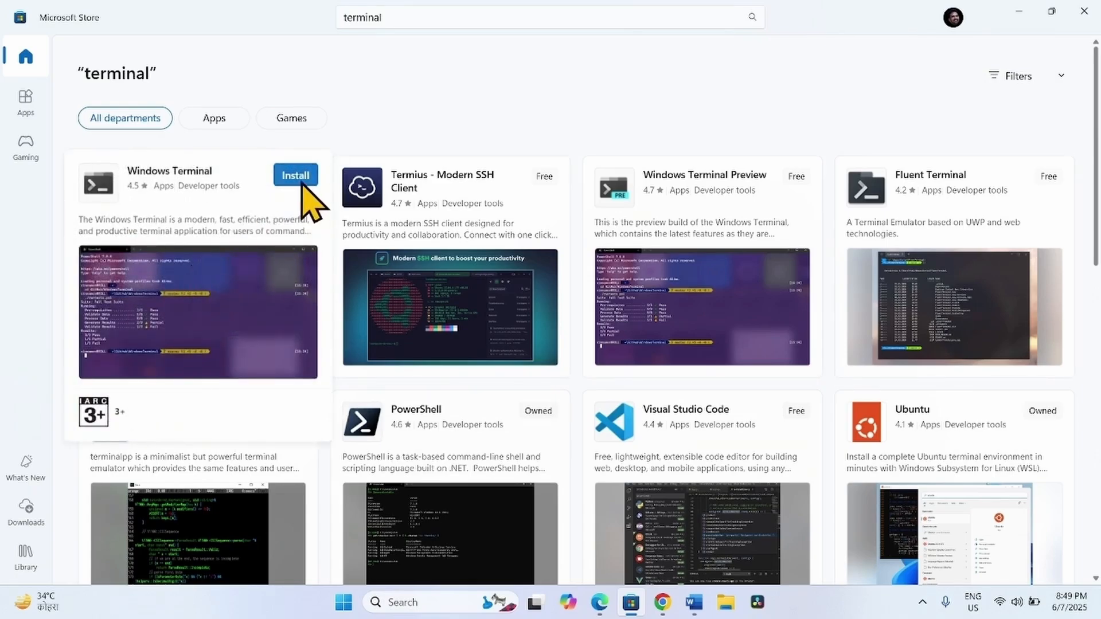
pyautogui.click(295, 175)
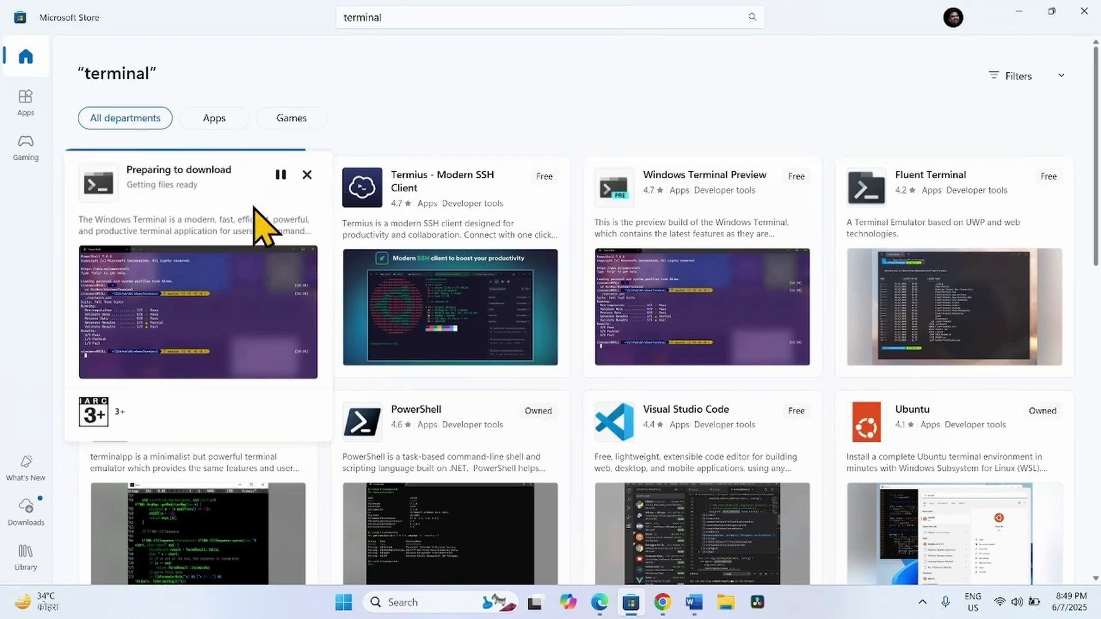
pyautogui.click(307, 174)
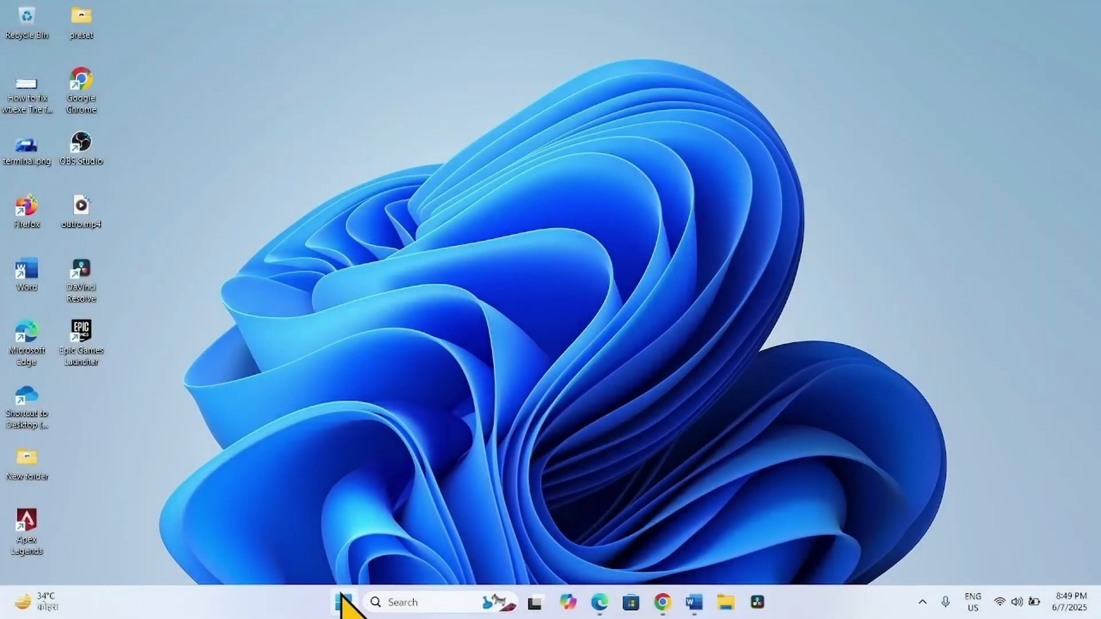
pyautogui.rightClick(344, 603)
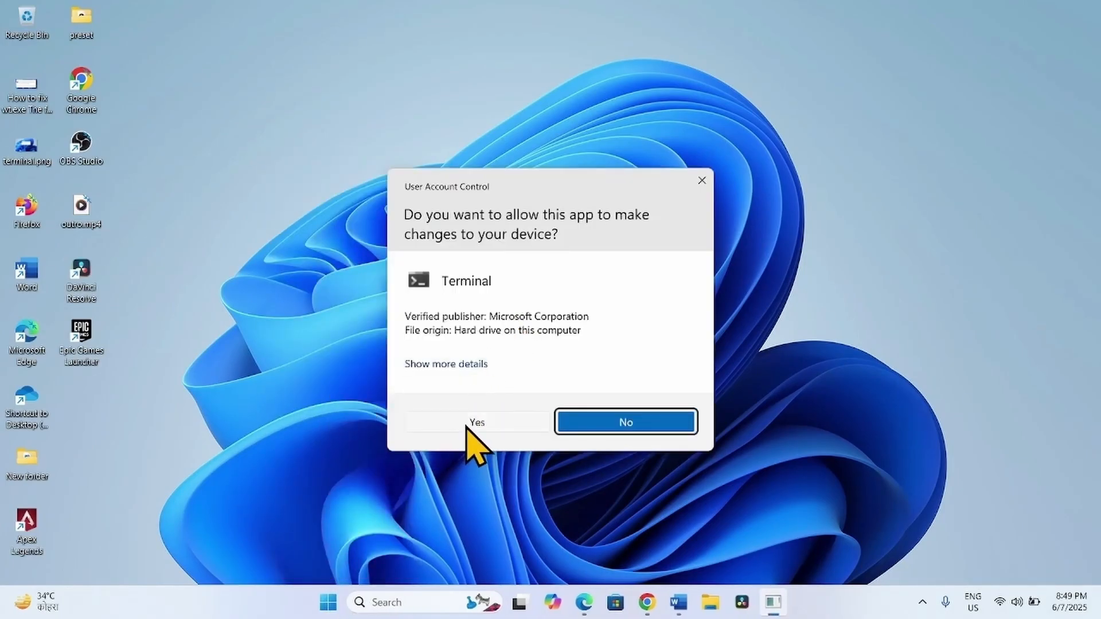
pyautogui.click(476, 422)
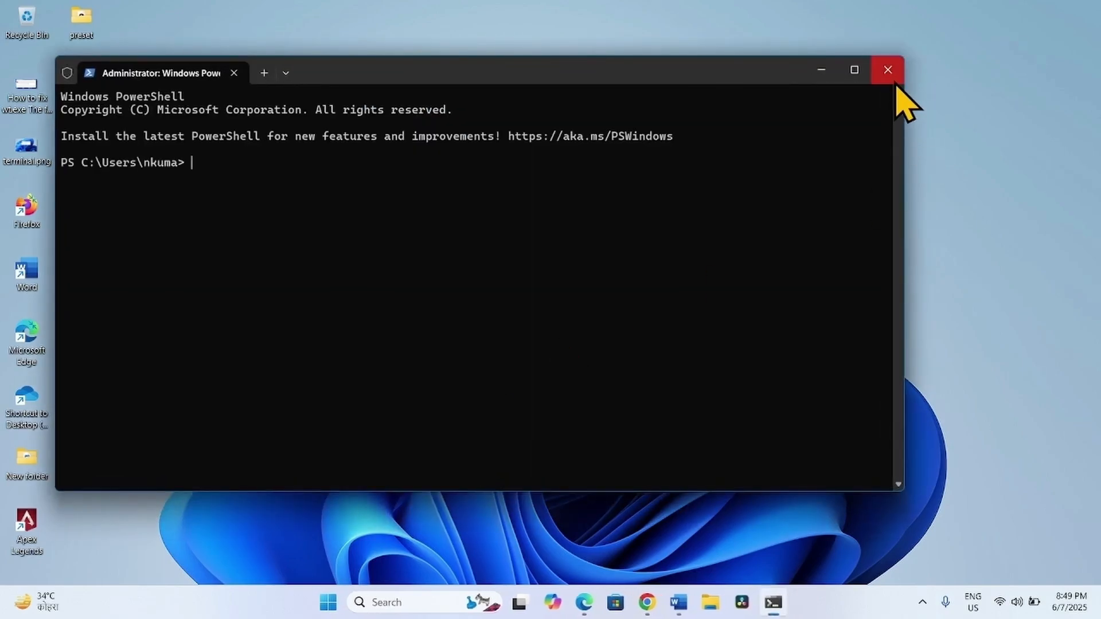
pyautogui.click(887, 69)
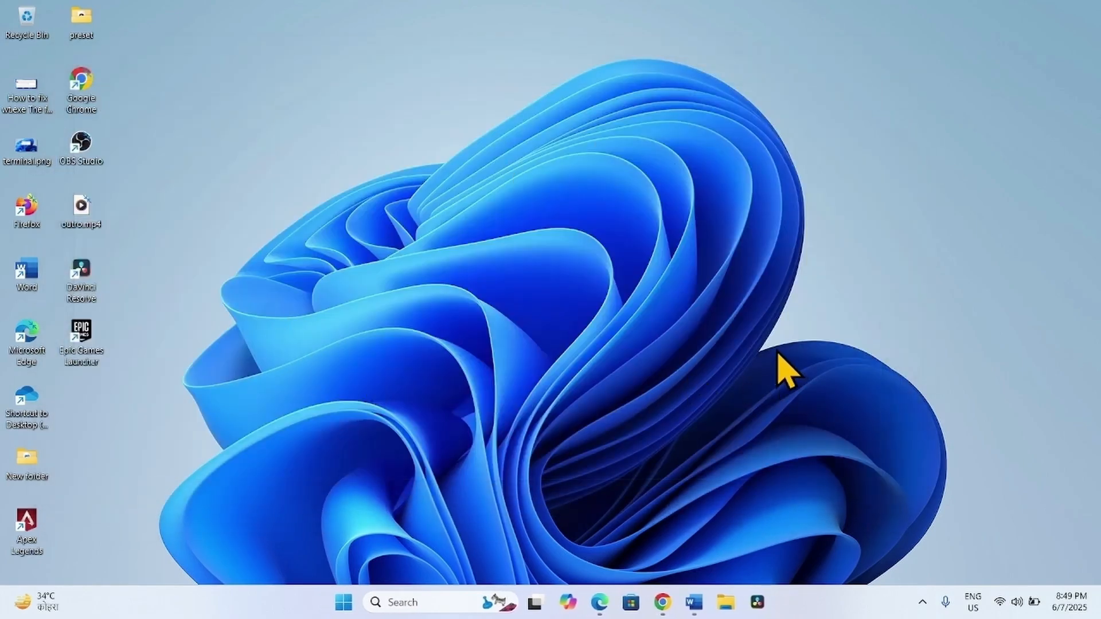
pyautogui.moveTo(414, 540)
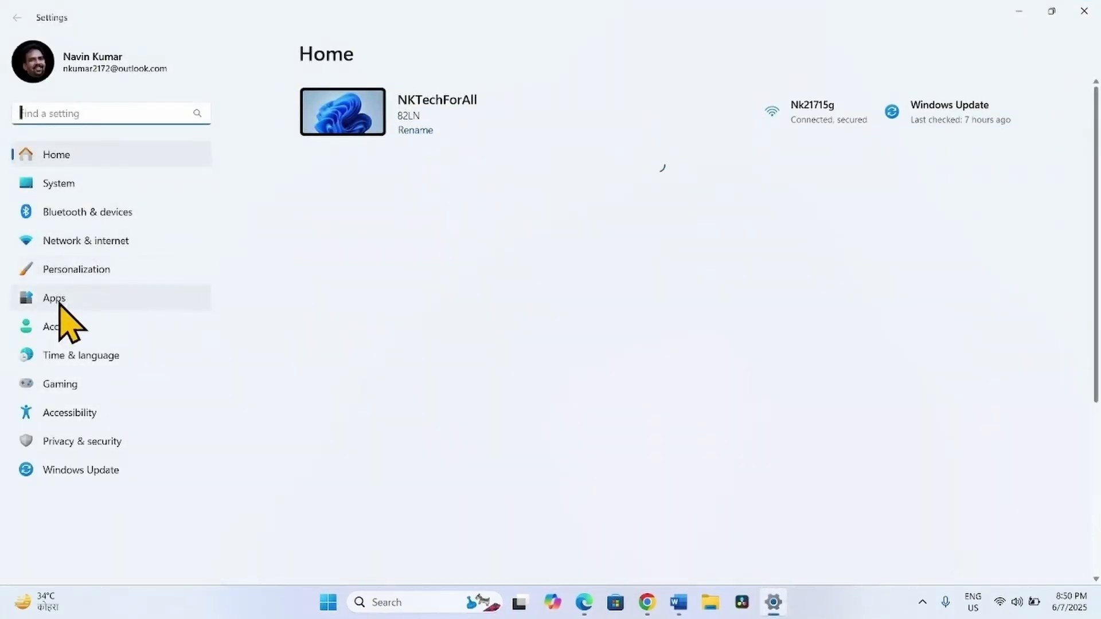
# Step: Go to Apps > Advanced app settings > App execution aliases and scroll toward Terminal
pyautogui.click(54, 297)
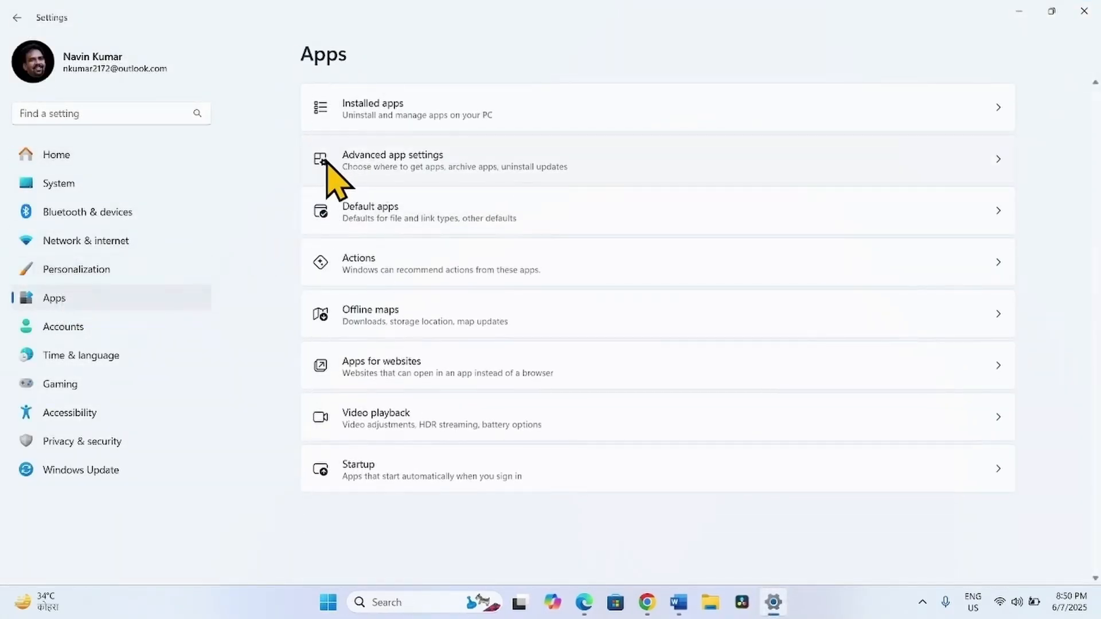
pyautogui.moveTo(446, 179)
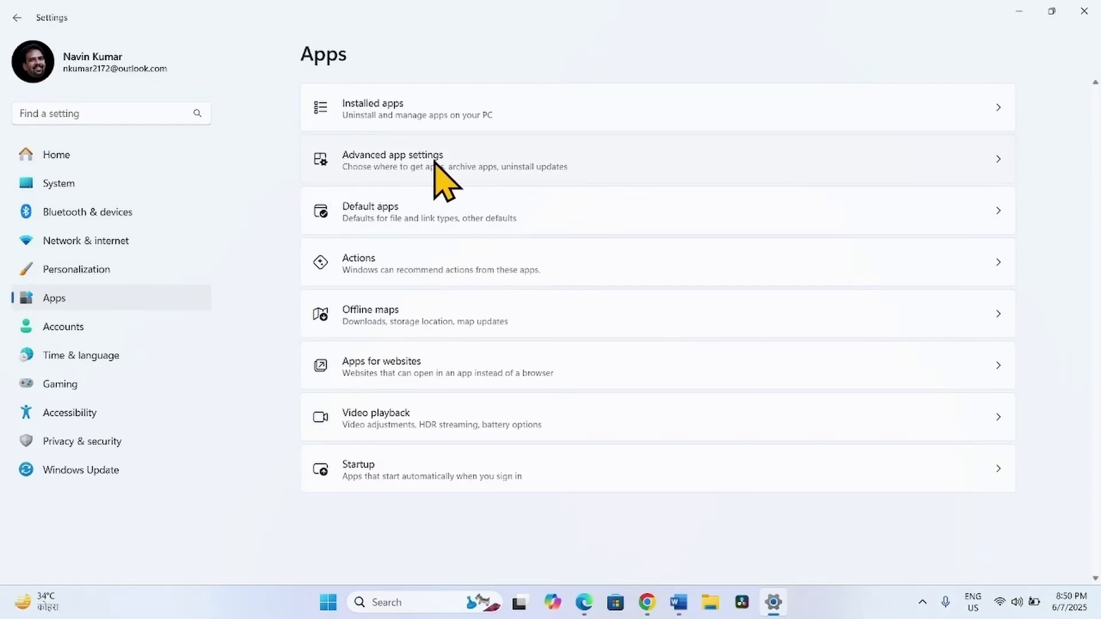
pyautogui.click(392, 160)
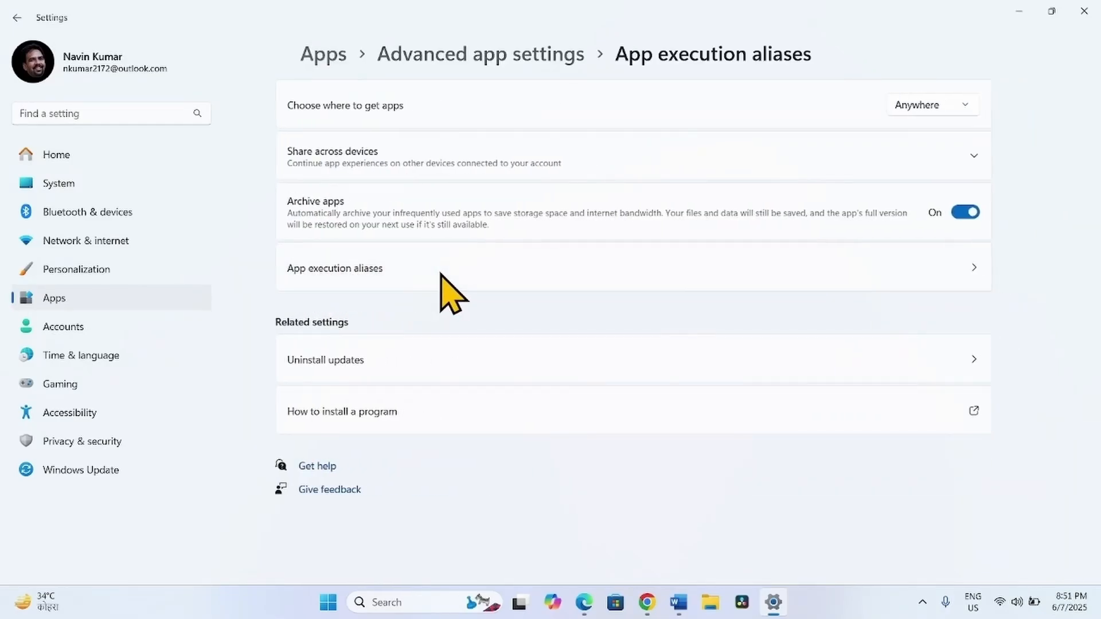
pyautogui.click(335, 268)
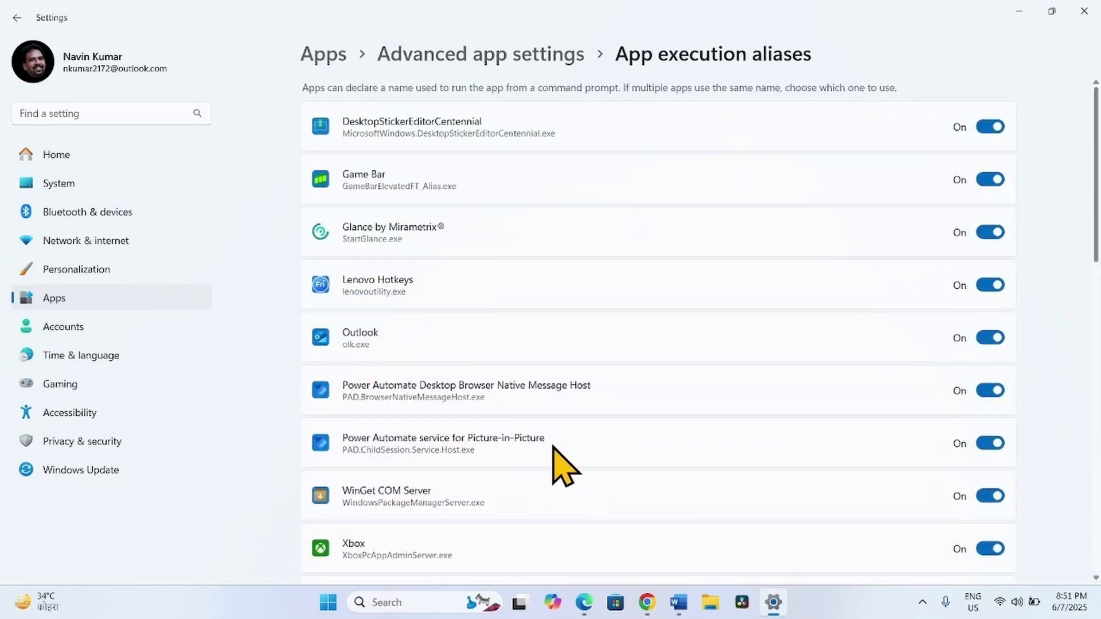
pyautogui.scroll(-3)
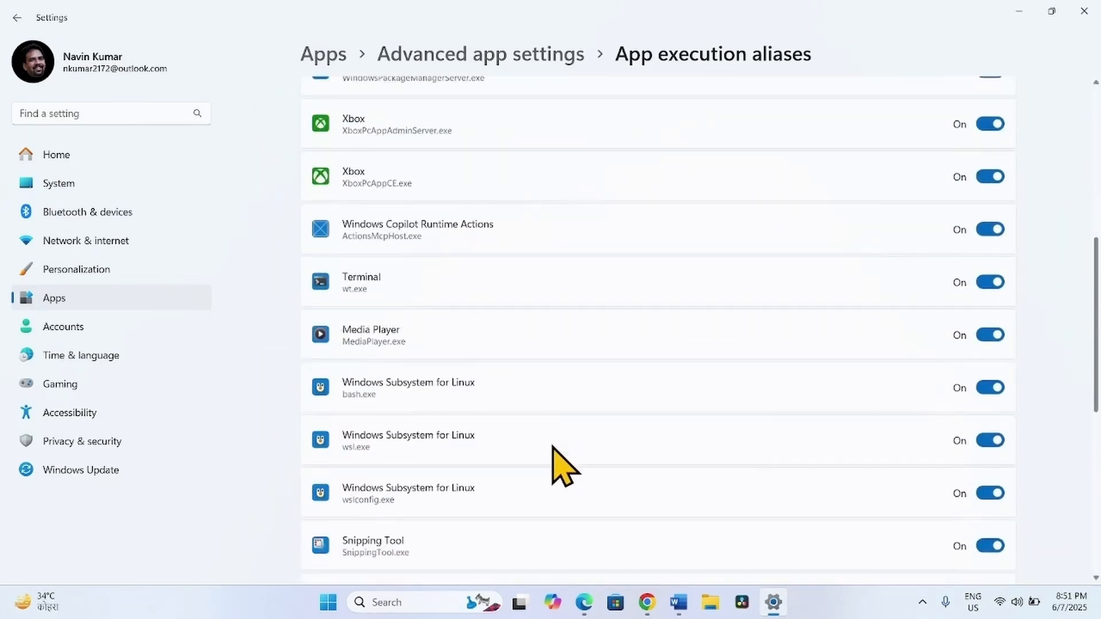
# Step: Turn off the Terminal wt.exe alias, checking the Start quick menu before and after
pyautogui.scroll(-3)
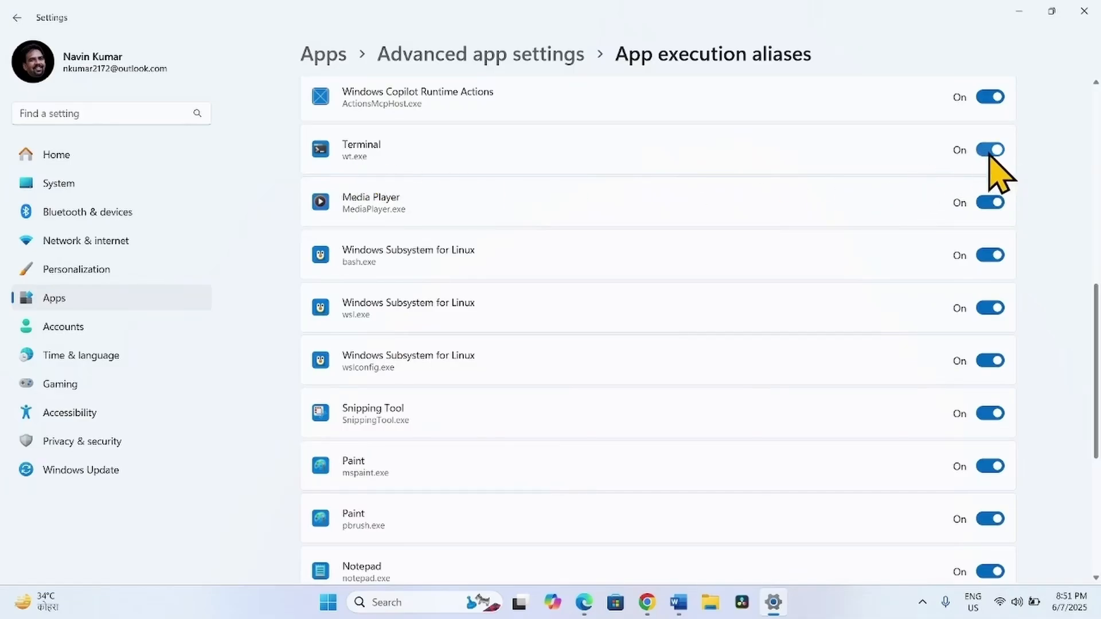
pyautogui.rightClick(328, 602)
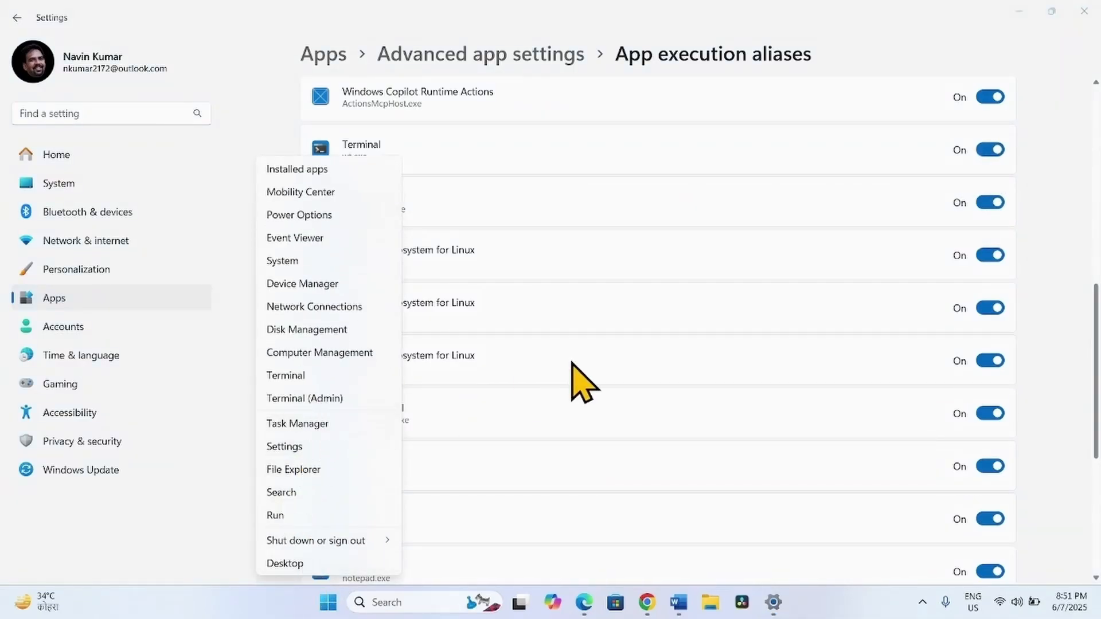
pyautogui.click(670, 274)
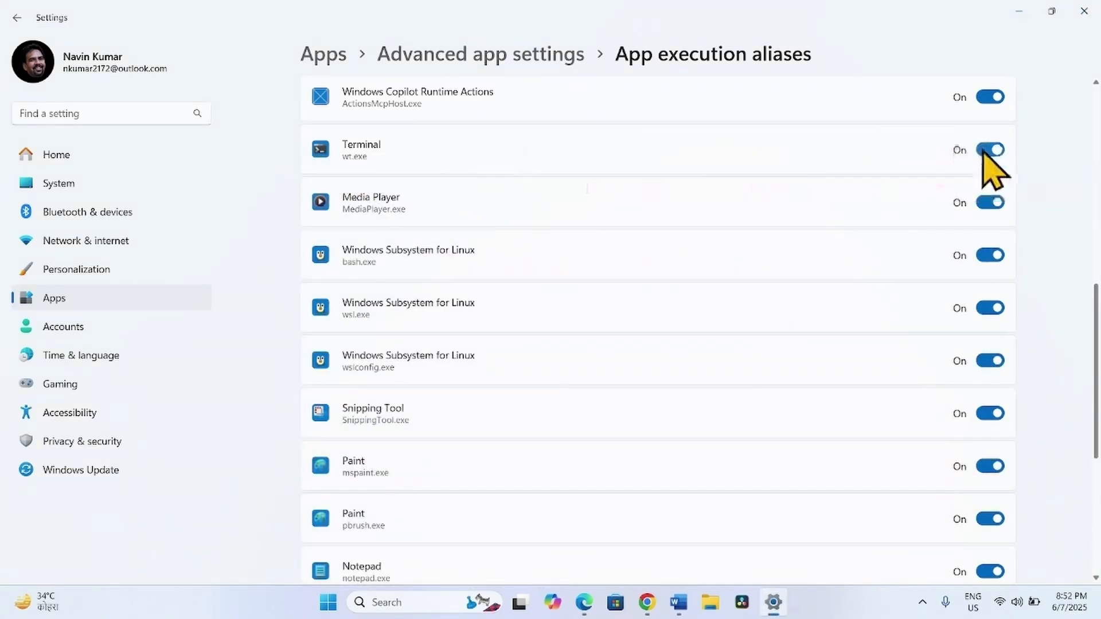
pyautogui.click(990, 150)
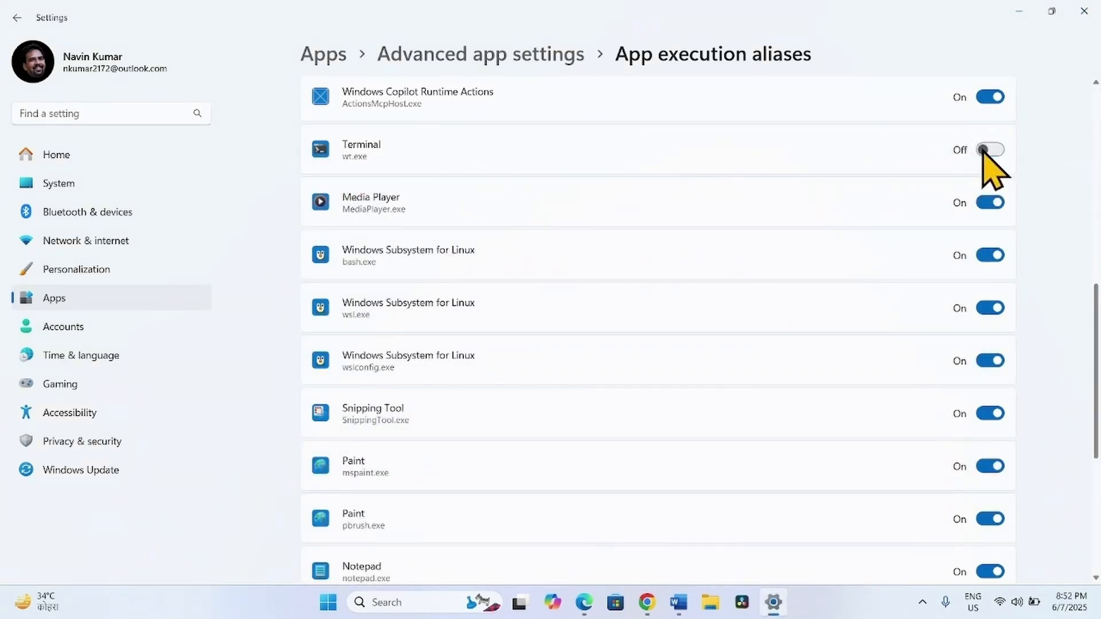
pyautogui.rightClick(328, 602)
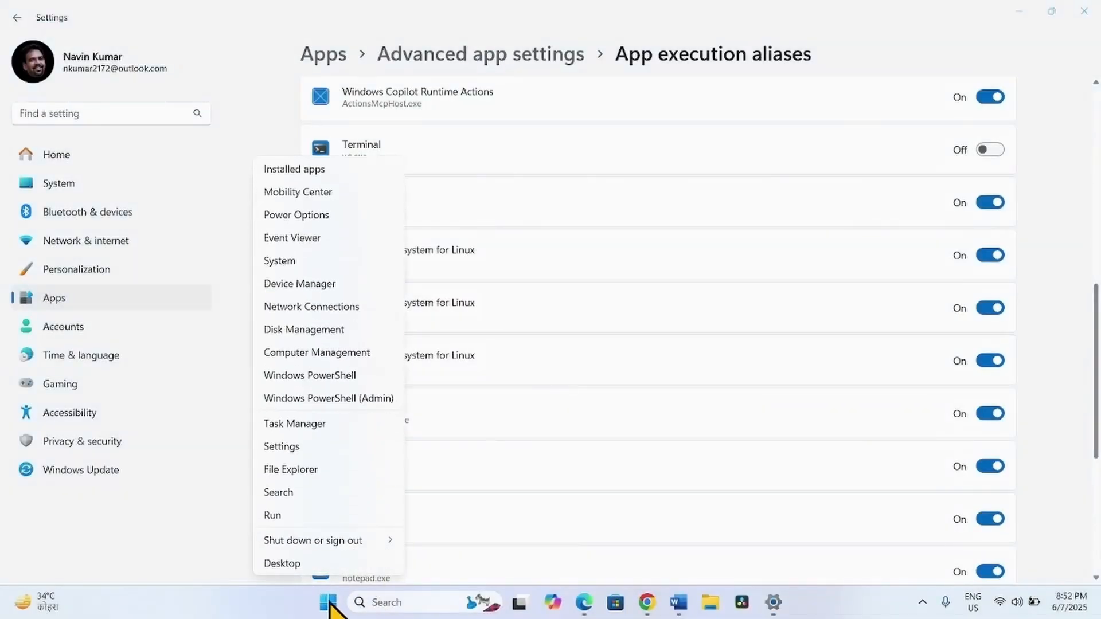
pyautogui.moveTo(397, 414)
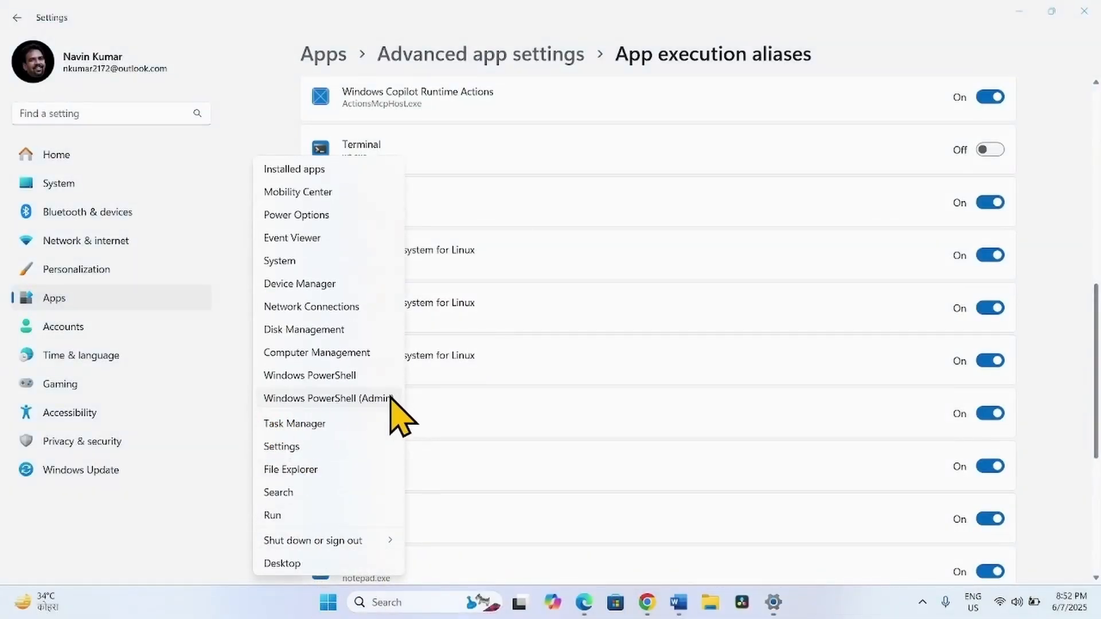
pyautogui.moveTo(328, 418)
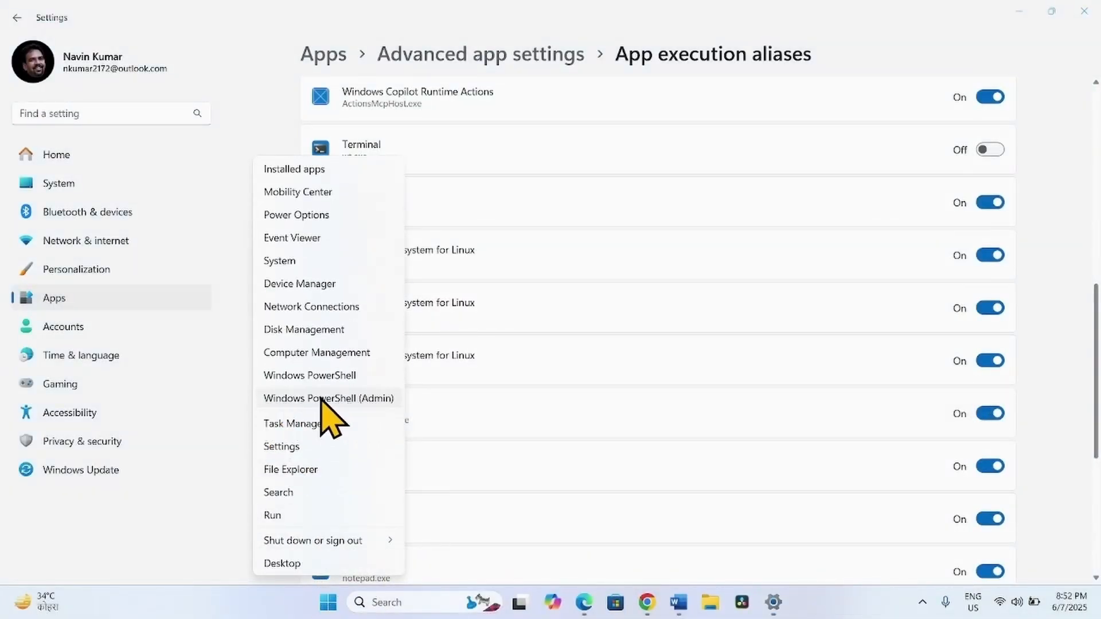
pyautogui.moveTo(354, 414)
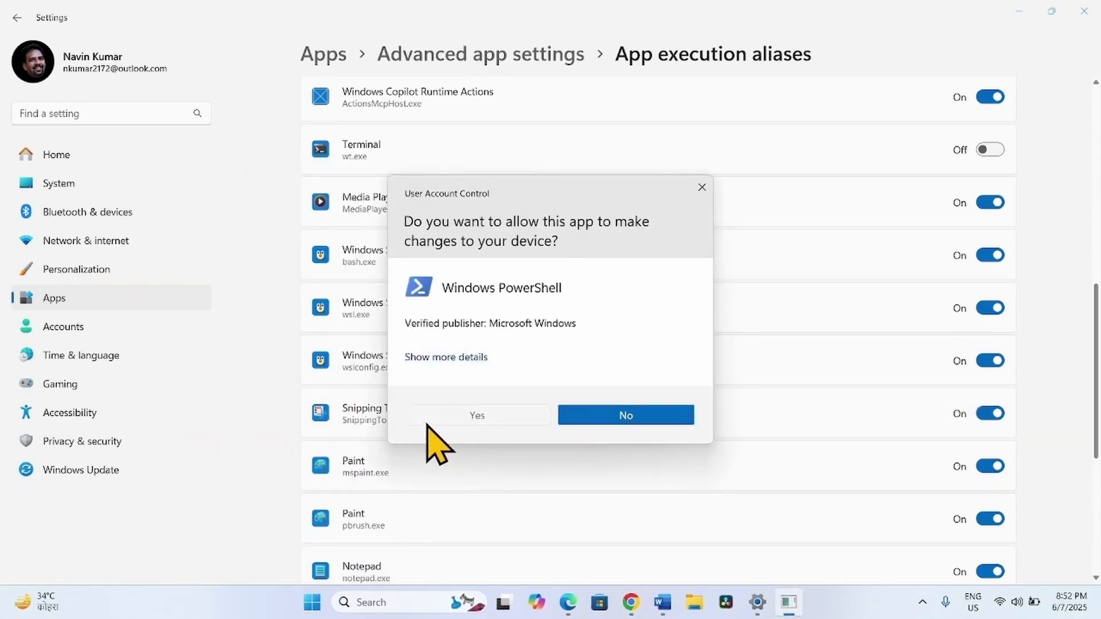
pyautogui.click(476, 415)
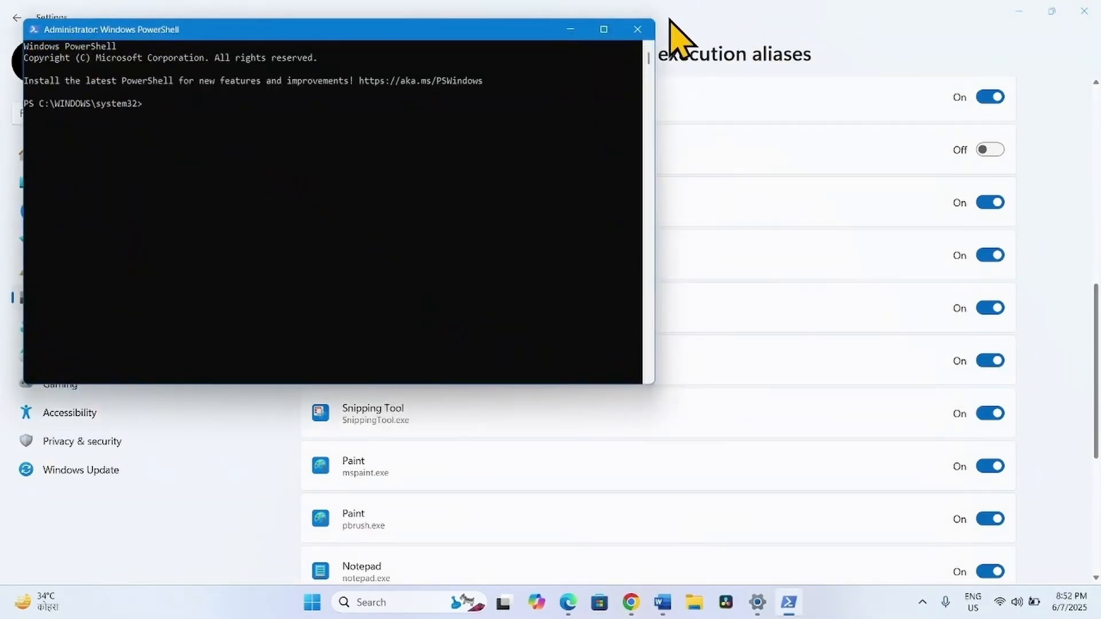
pyautogui.click(635, 29)
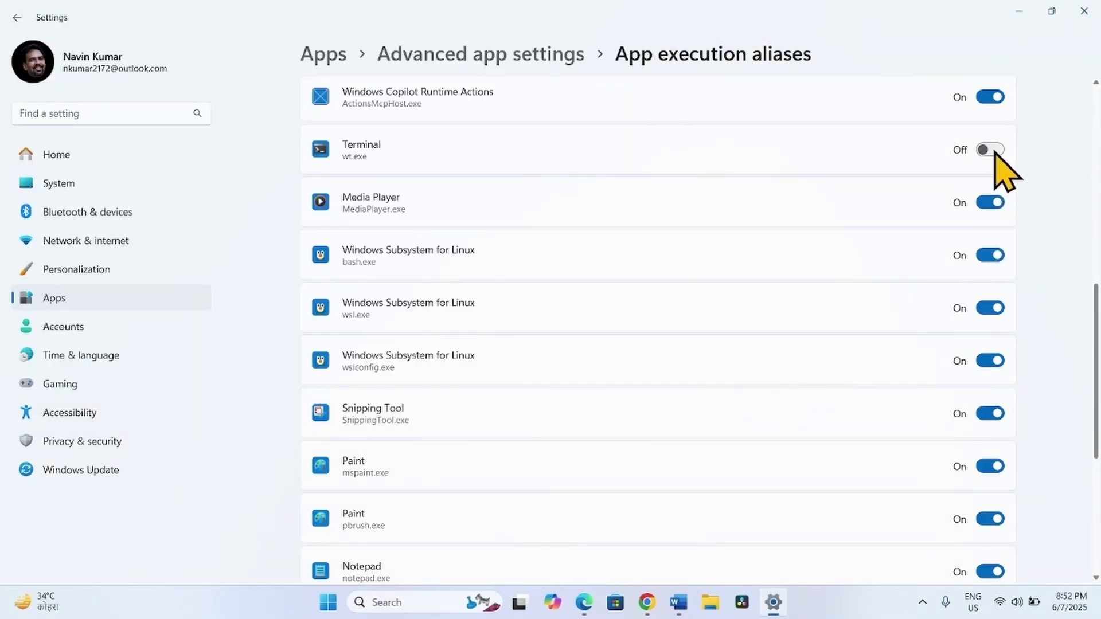
# Step: Switch the Terminal (wt.exe) execution alias toggle back to On
pyautogui.click(989, 149)
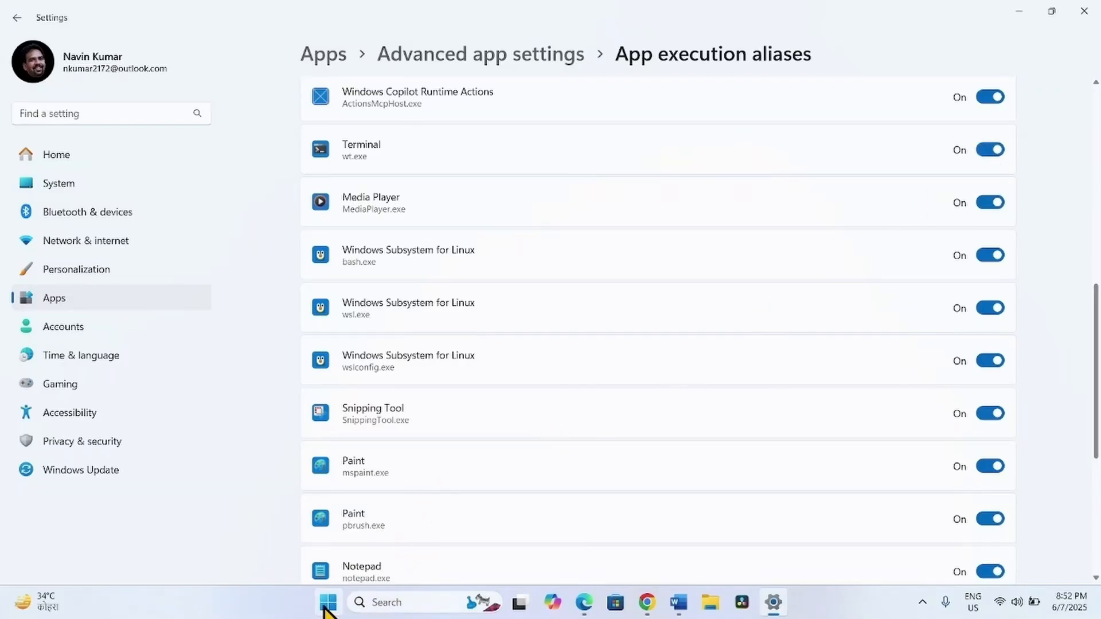
pyautogui.moveTo(306, 422)
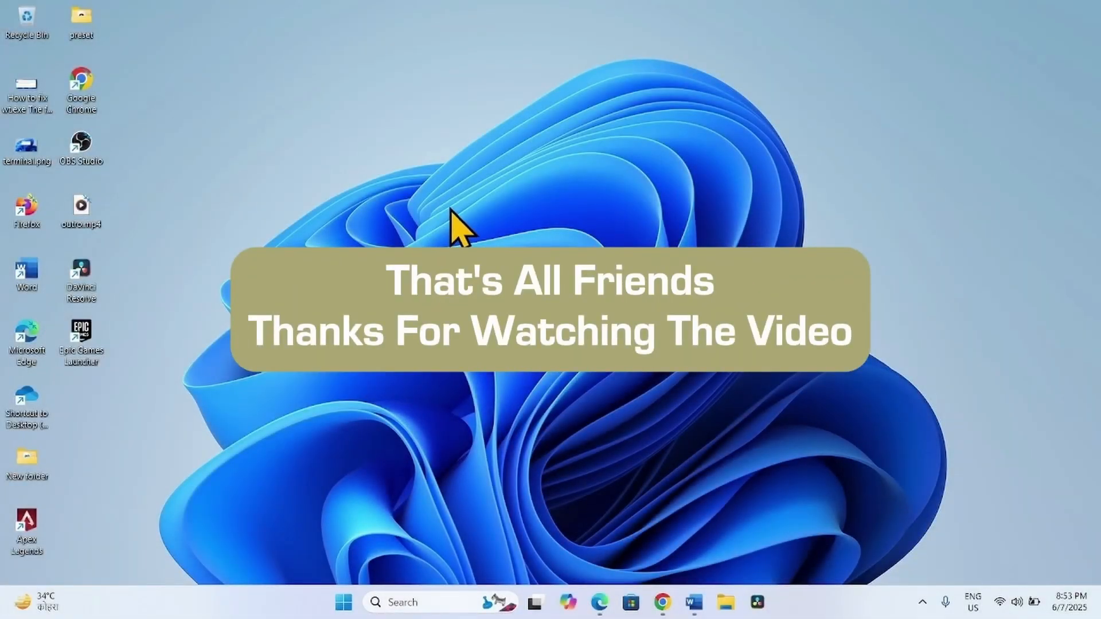
pyautogui.moveTo(453, 390)
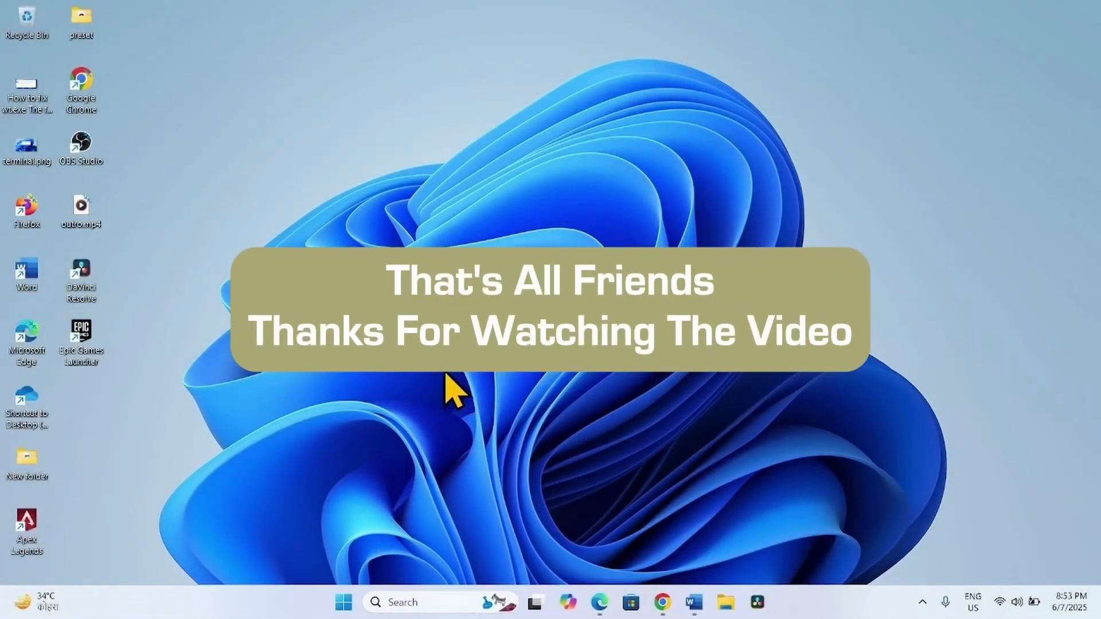